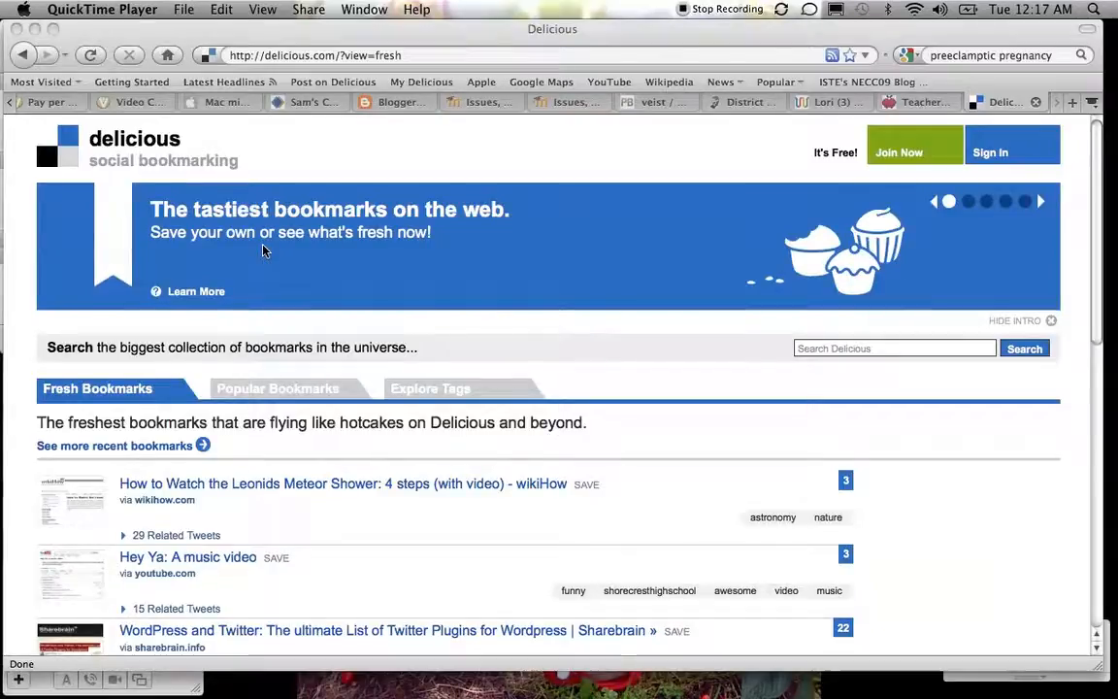
mouse_move(505, 285)
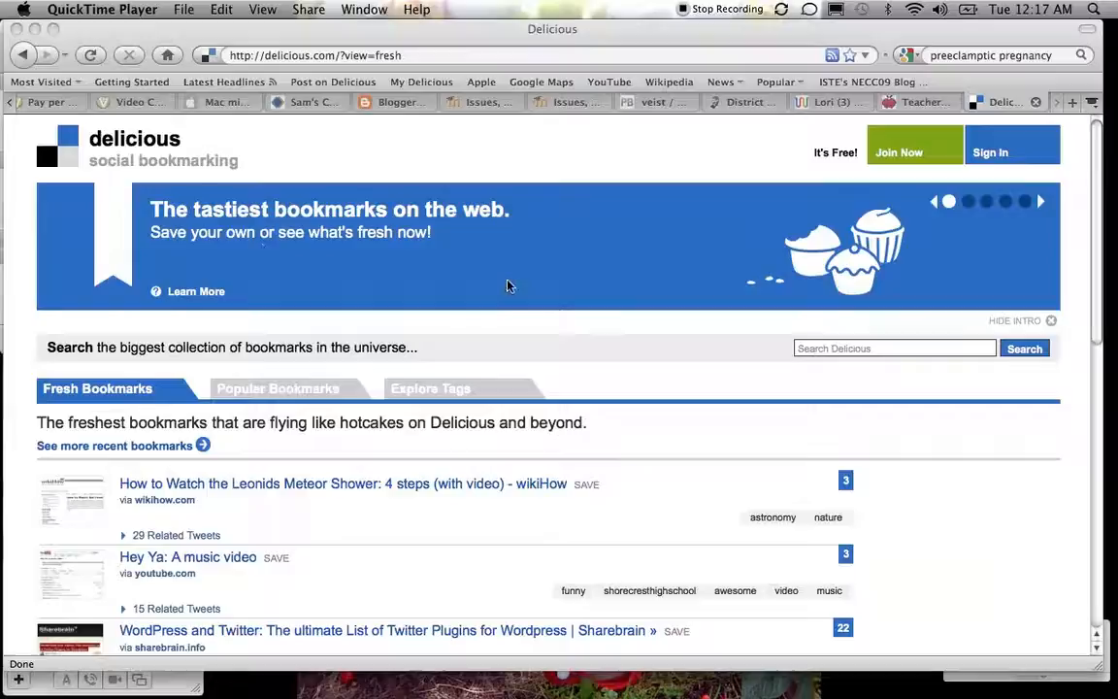
mouse_move(622, 358)
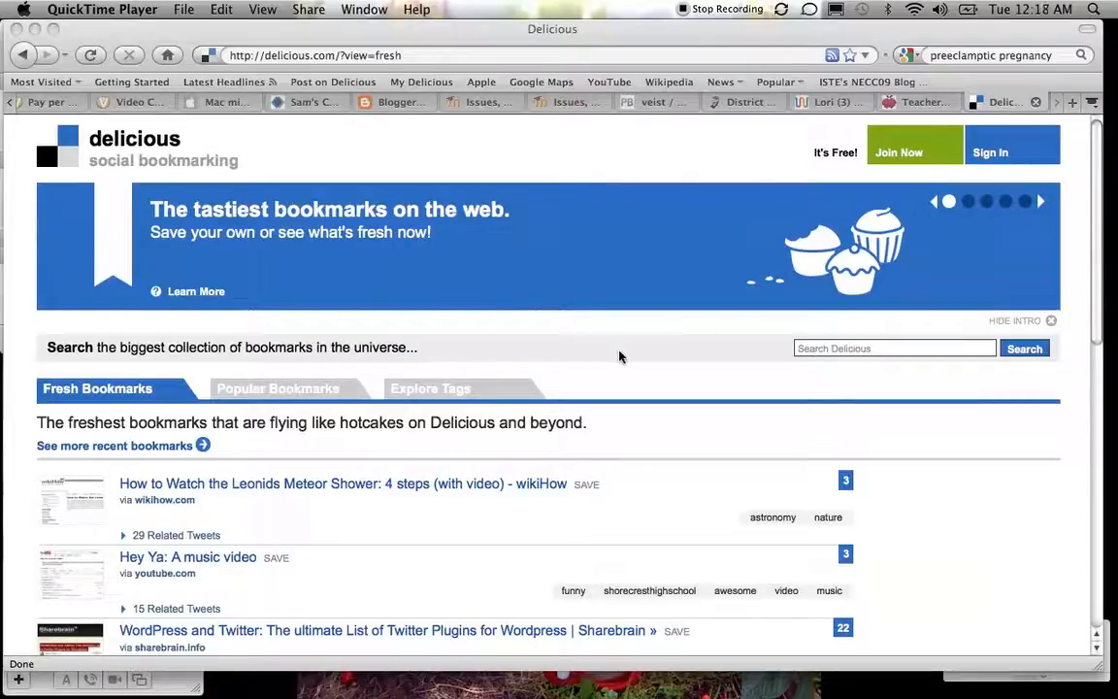
Show Popular Bookmarks and scroll through the save counts, tags and Popular Tags sidebar
scroll("down", 3)
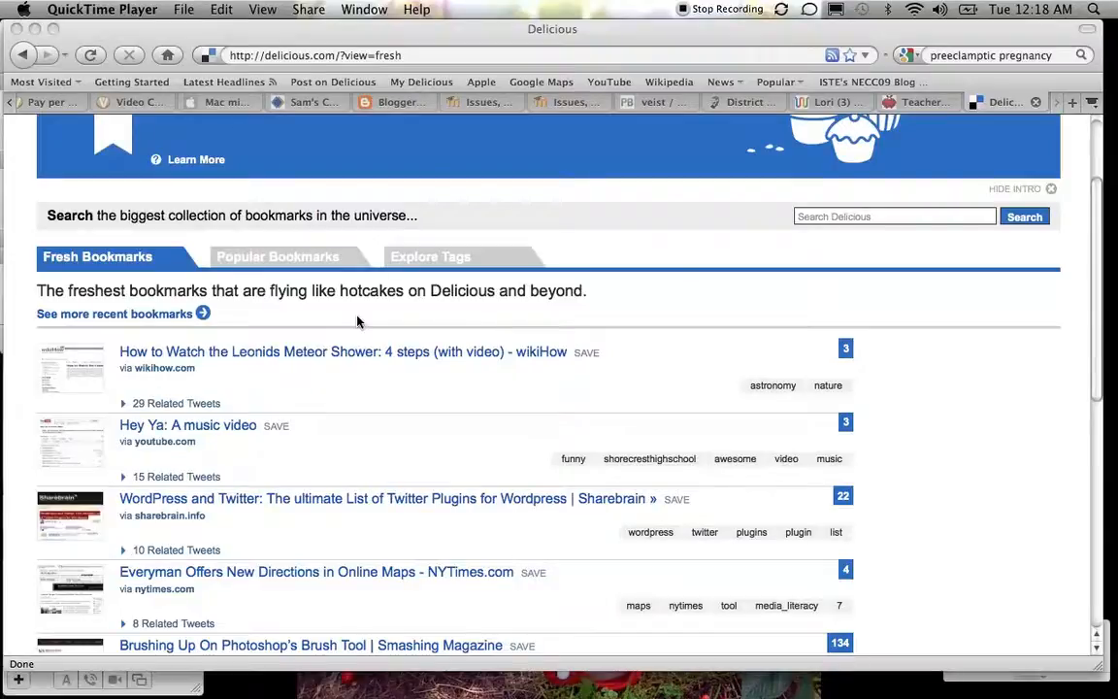
scroll("down", 3)
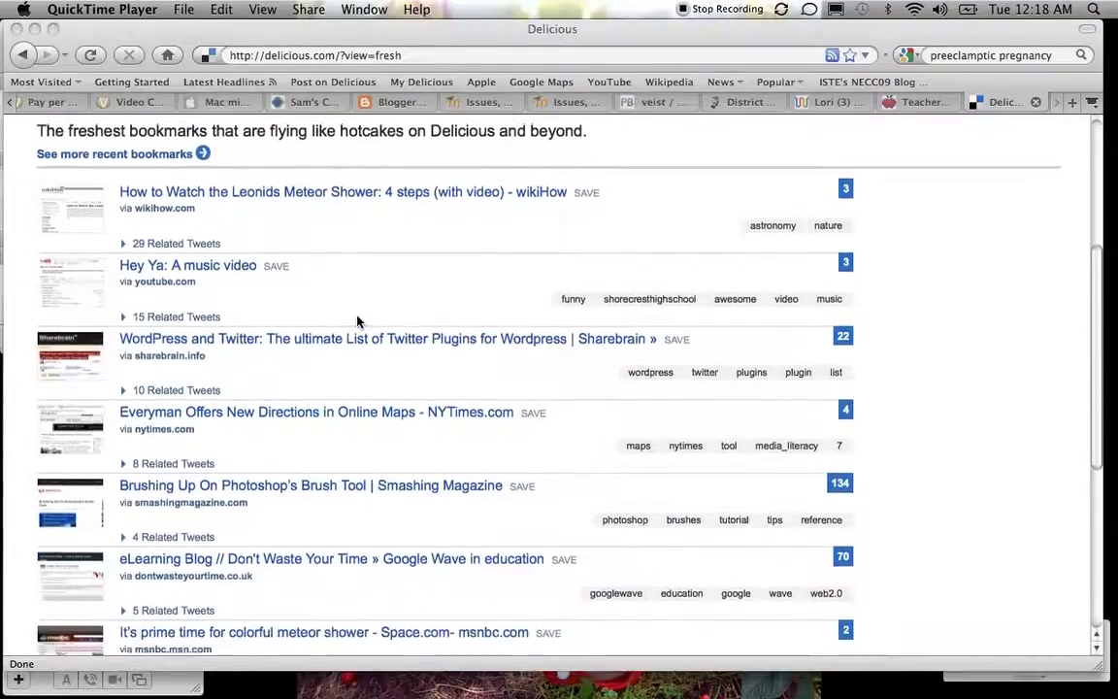
scroll("down", 3)
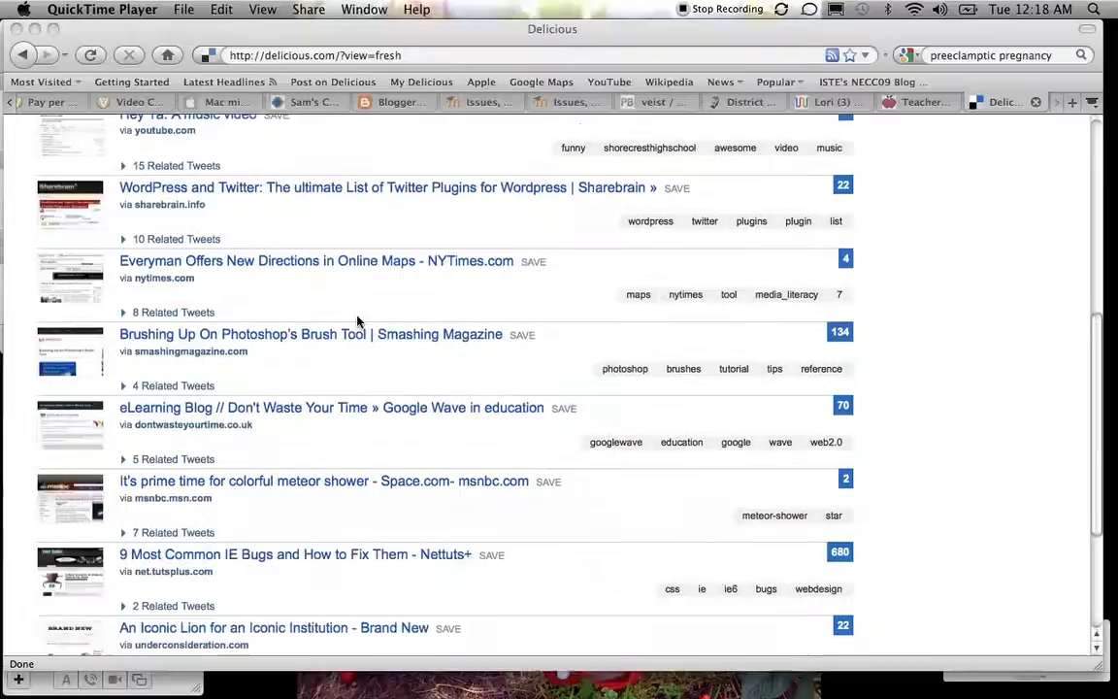
scroll("down", 3)
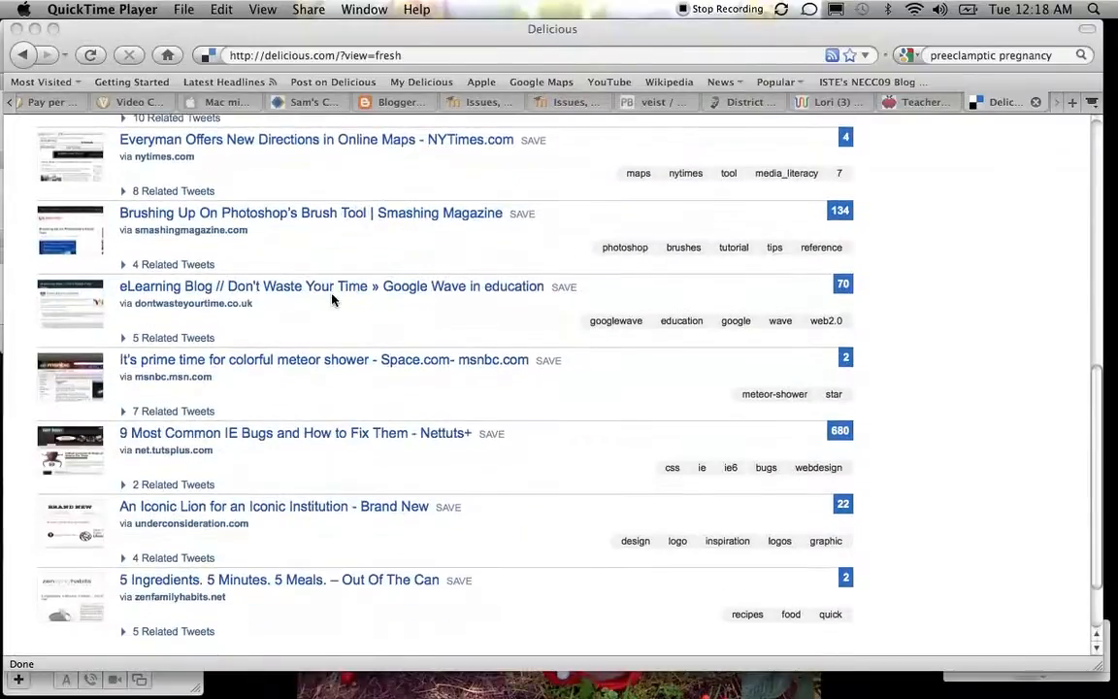
mouse_move(281, 293)
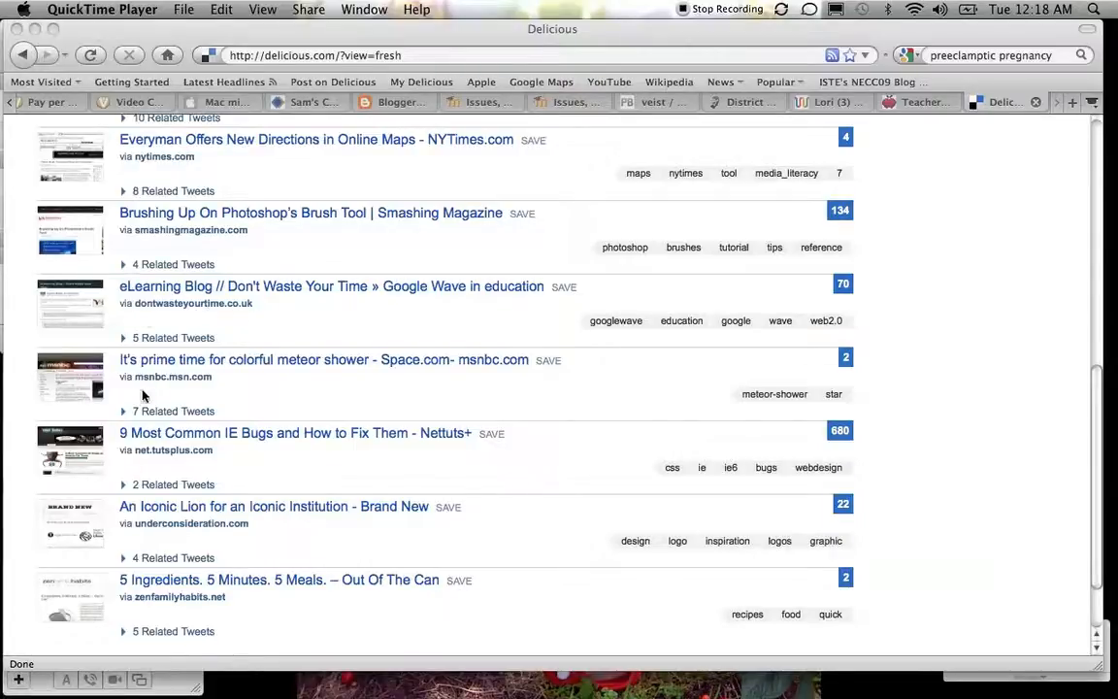
mouse_move(210, 458)
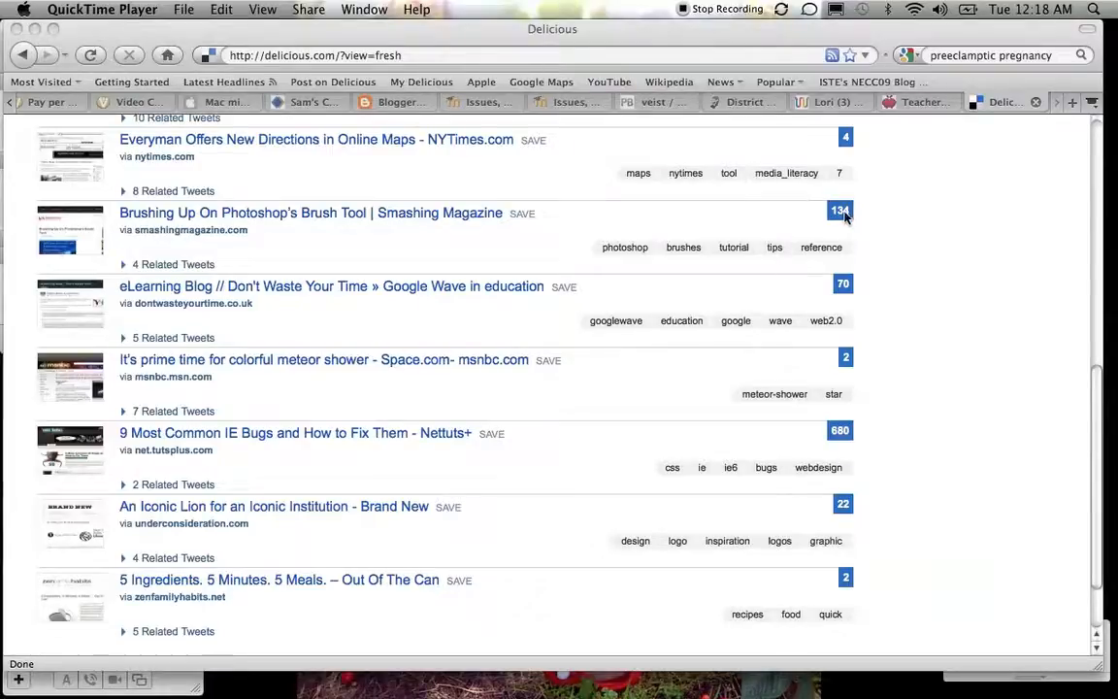
mouse_move(855, 221)
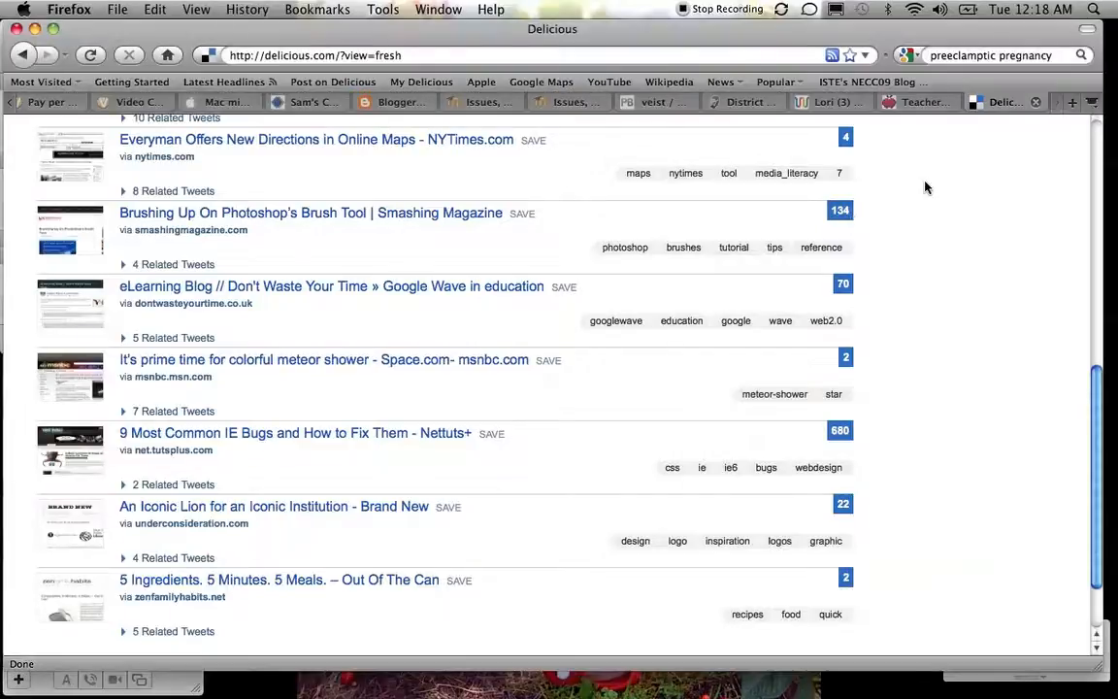
scroll("down", 3)
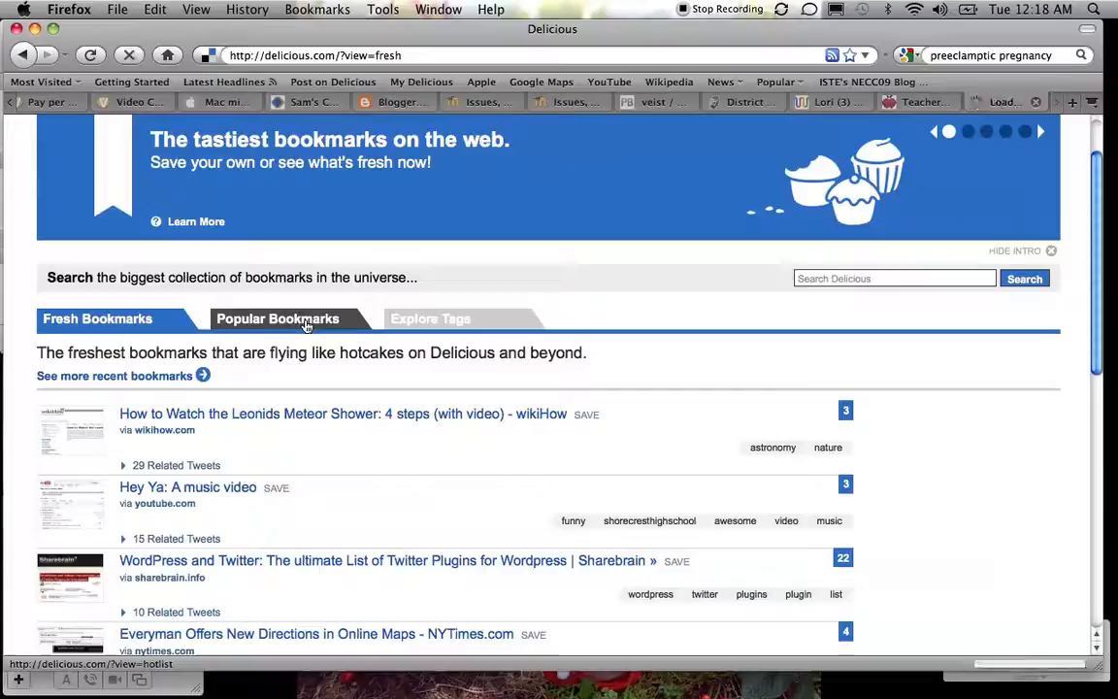
left_click(277, 318)
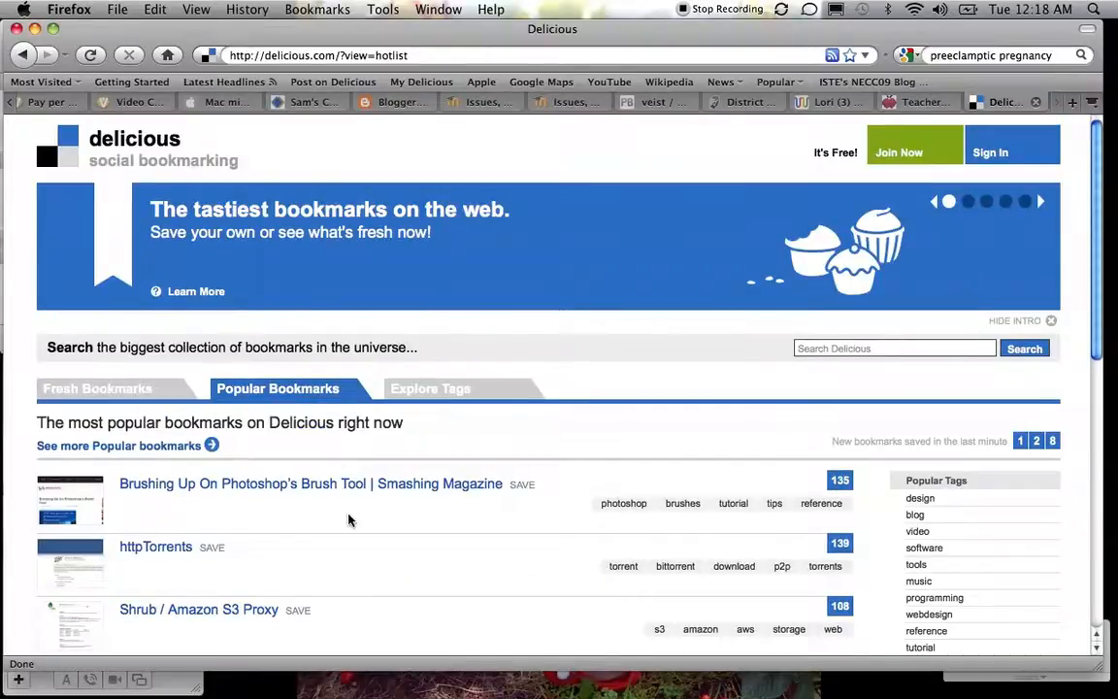
scroll("down", 3)
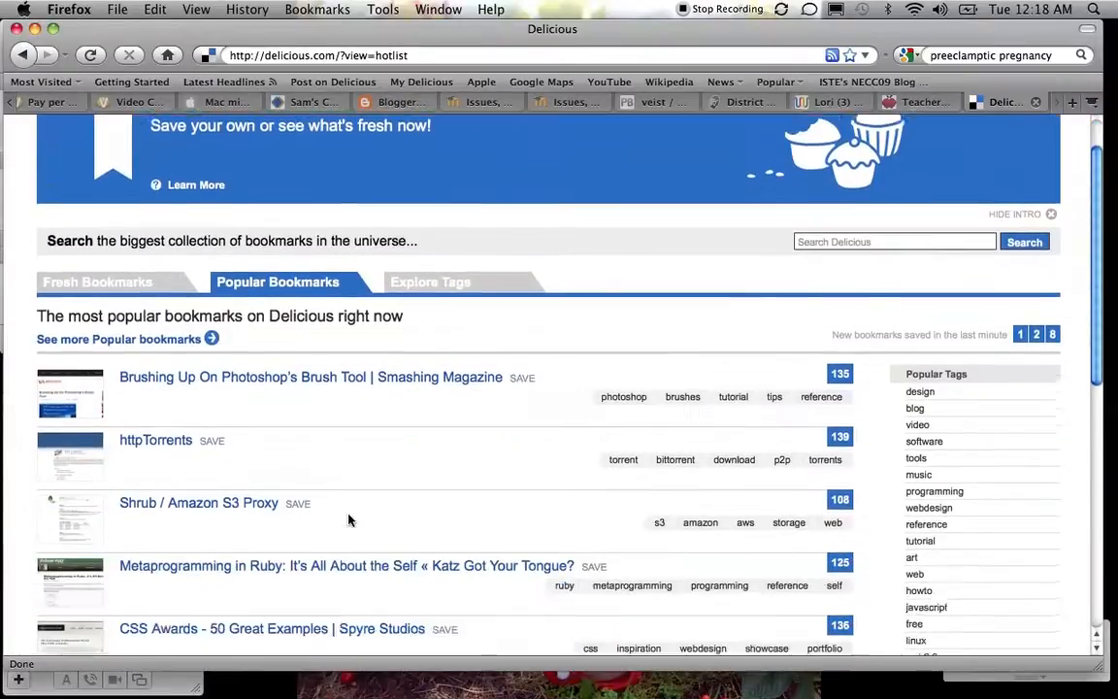
scroll("down", 3)
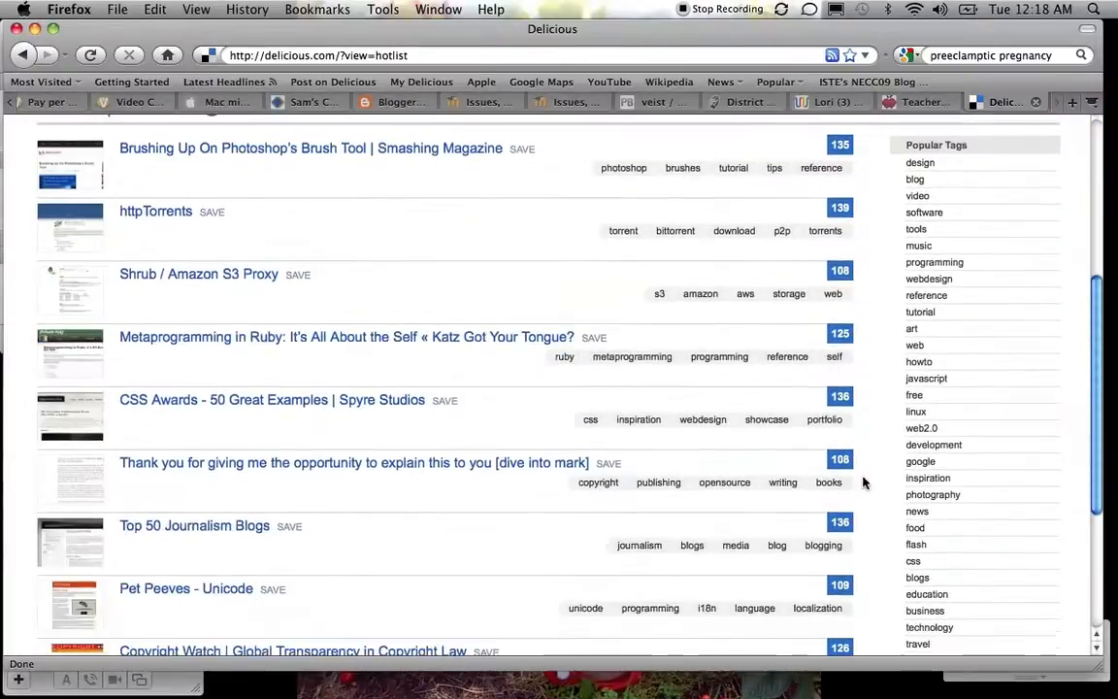
mouse_move(917, 195)
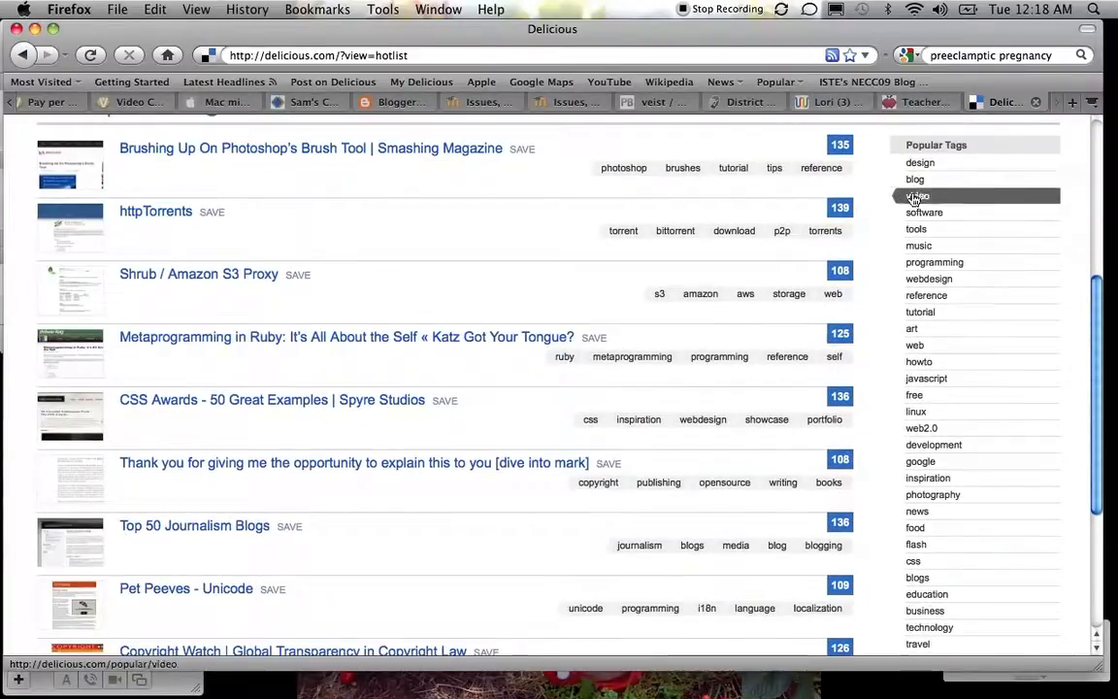
mouse_move(915, 179)
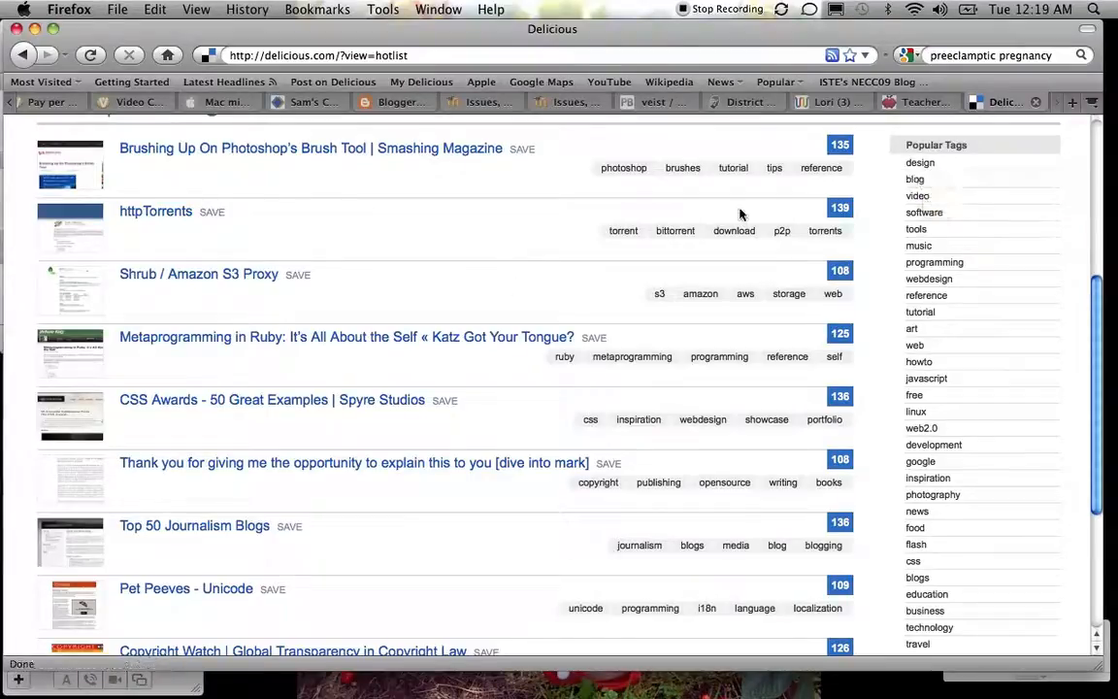
mouse_move(431, 301)
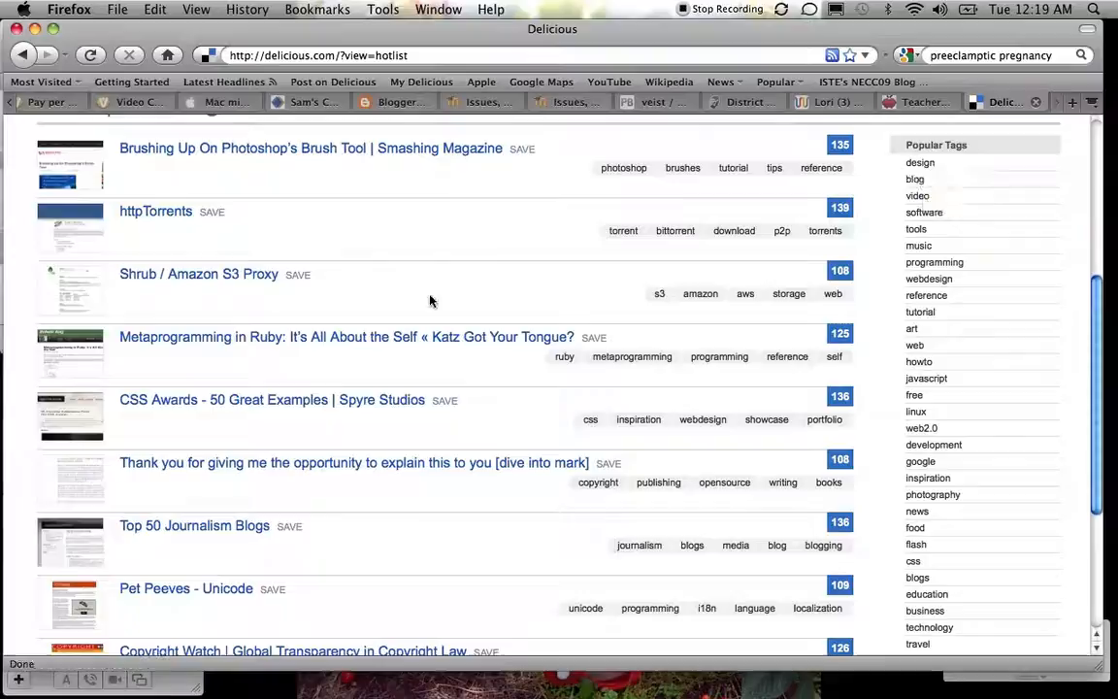
scroll("down", 3)
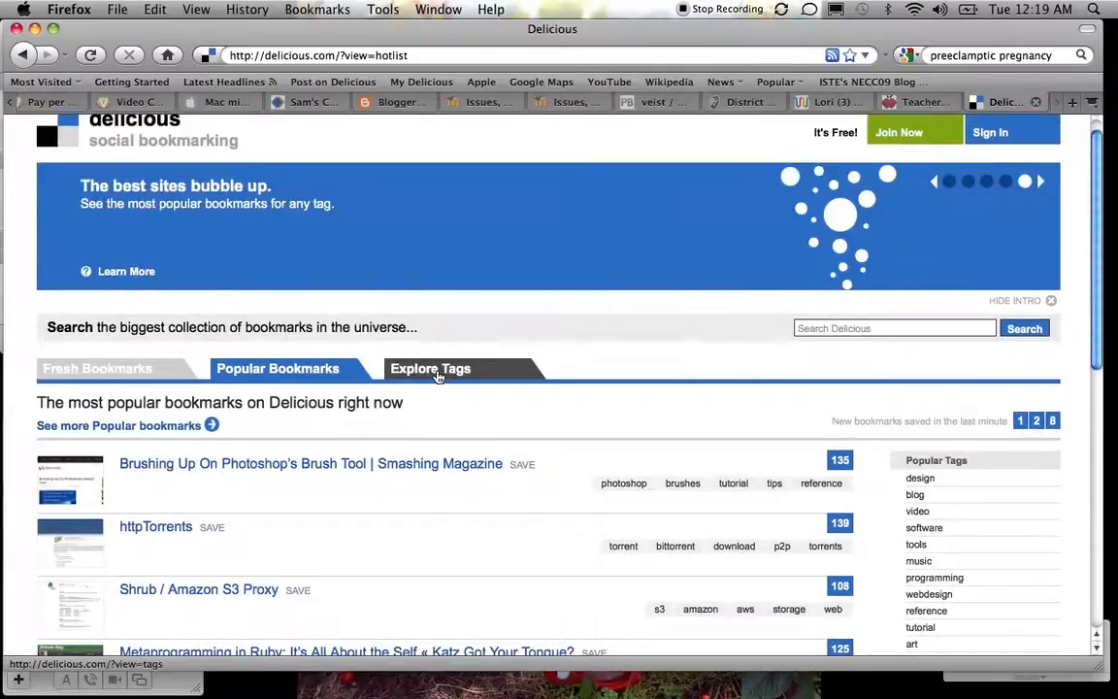
Go through Explore Tags to the Explore Everyone's Tags page with its tag cloud
left_click(430, 368)
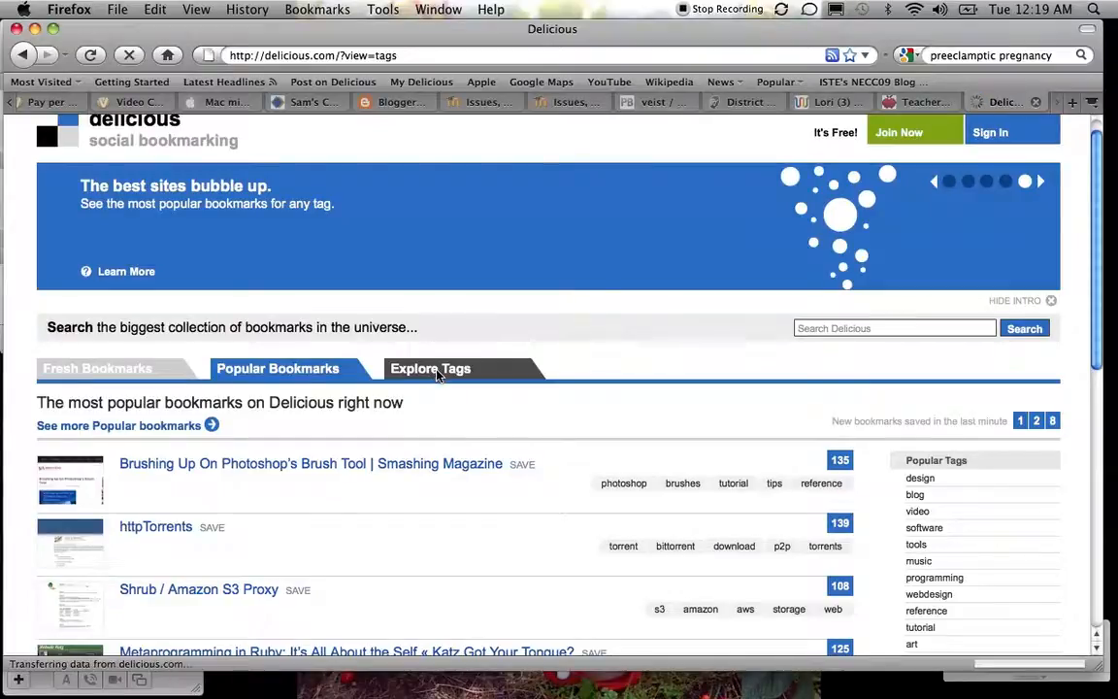
left_click(430, 368)
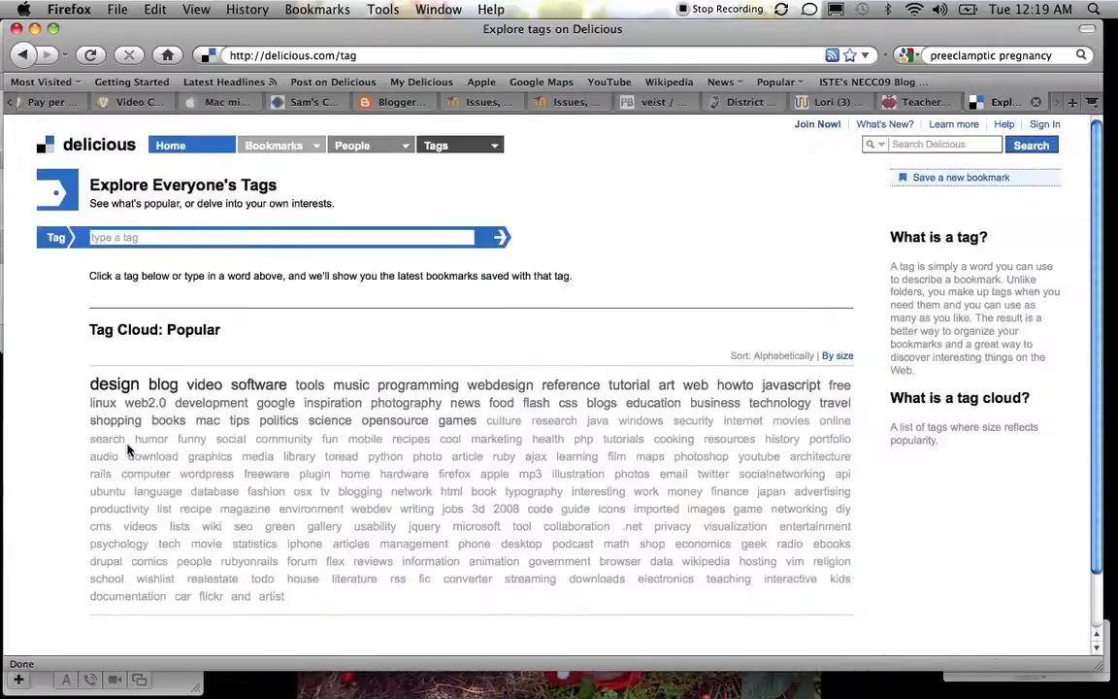
mouse_move(871, 267)
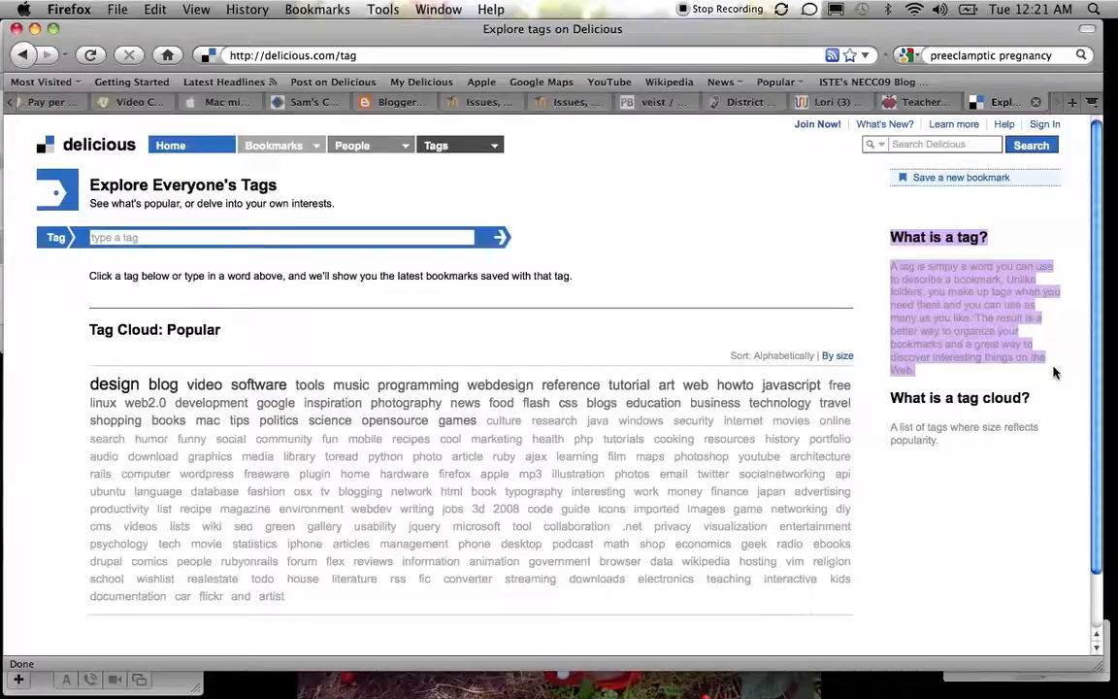
mouse_move(878, 416)
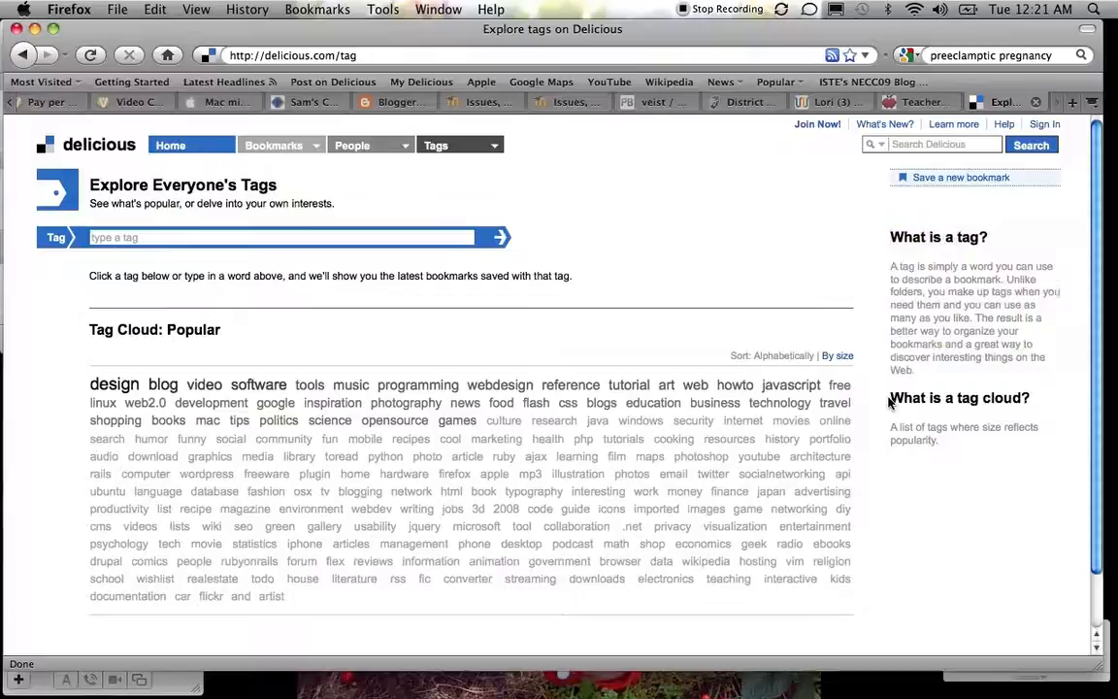
double_click(960, 397)
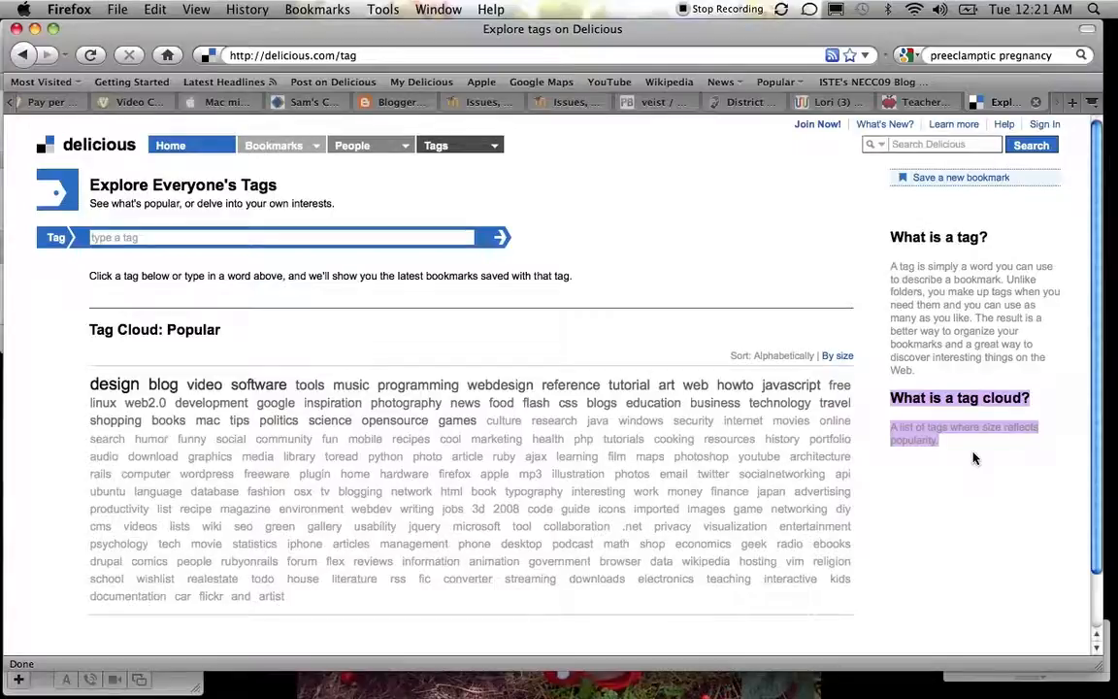
mouse_move(185, 306)
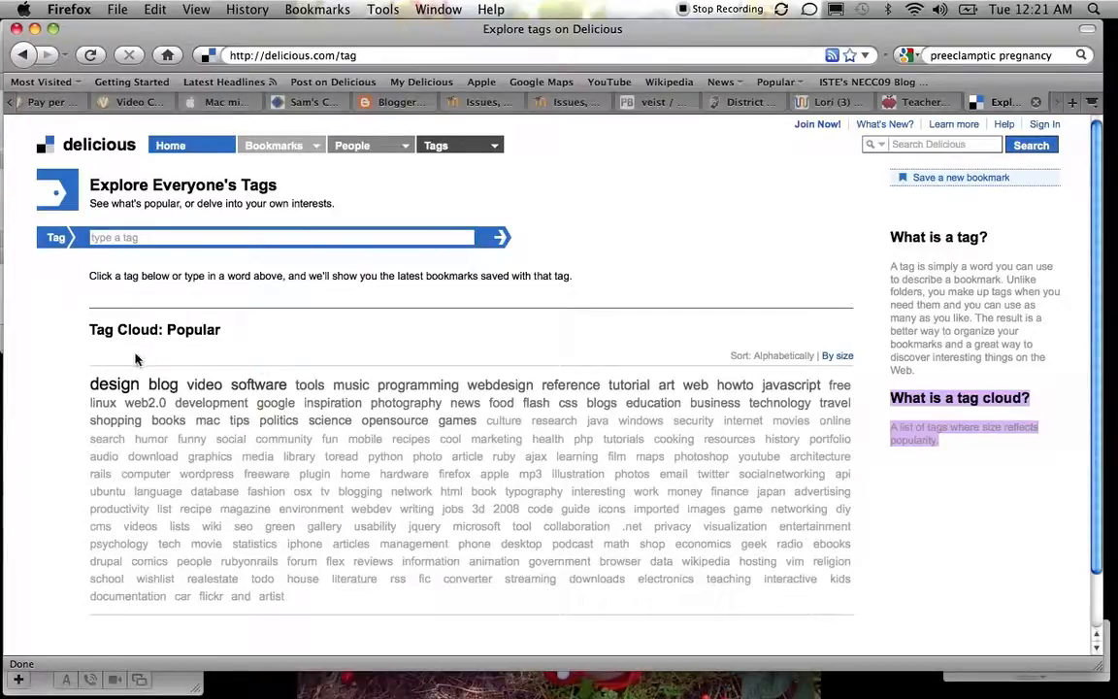
mouse_move(114, 385)
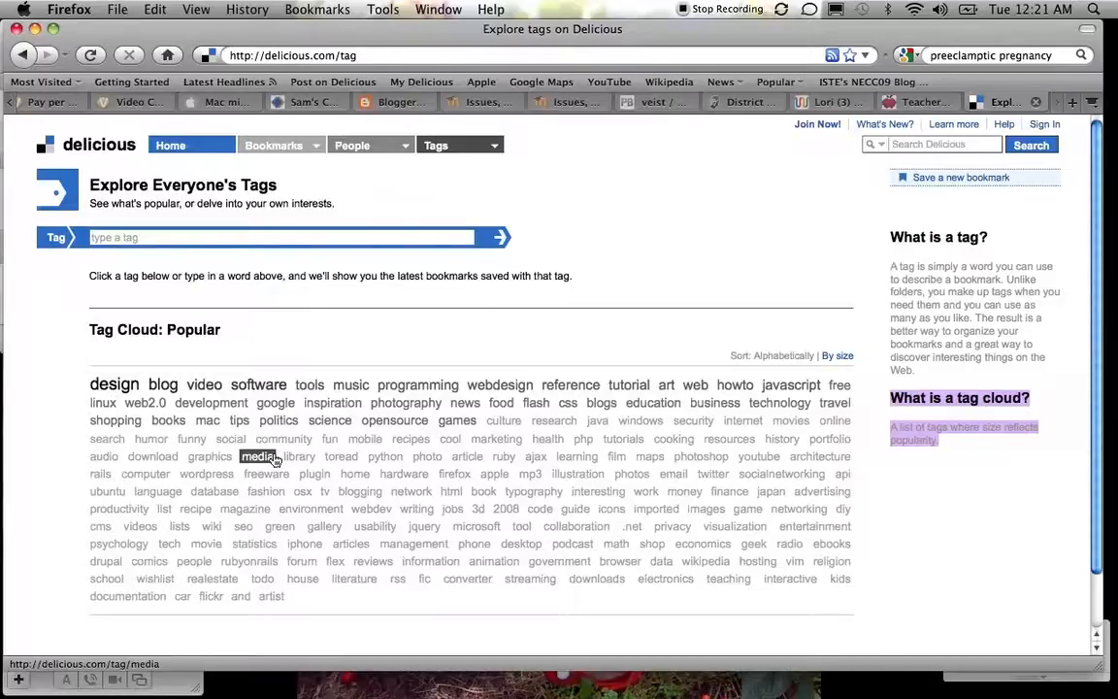
mouse_move(457, 420)
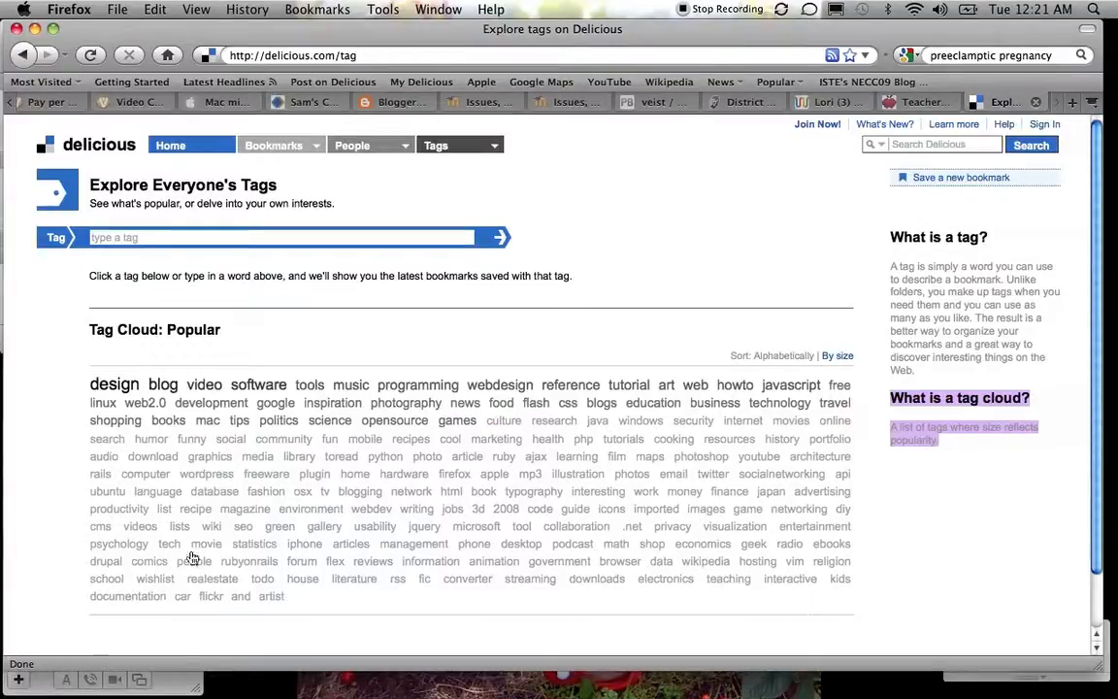
mouse_move(271, 596)
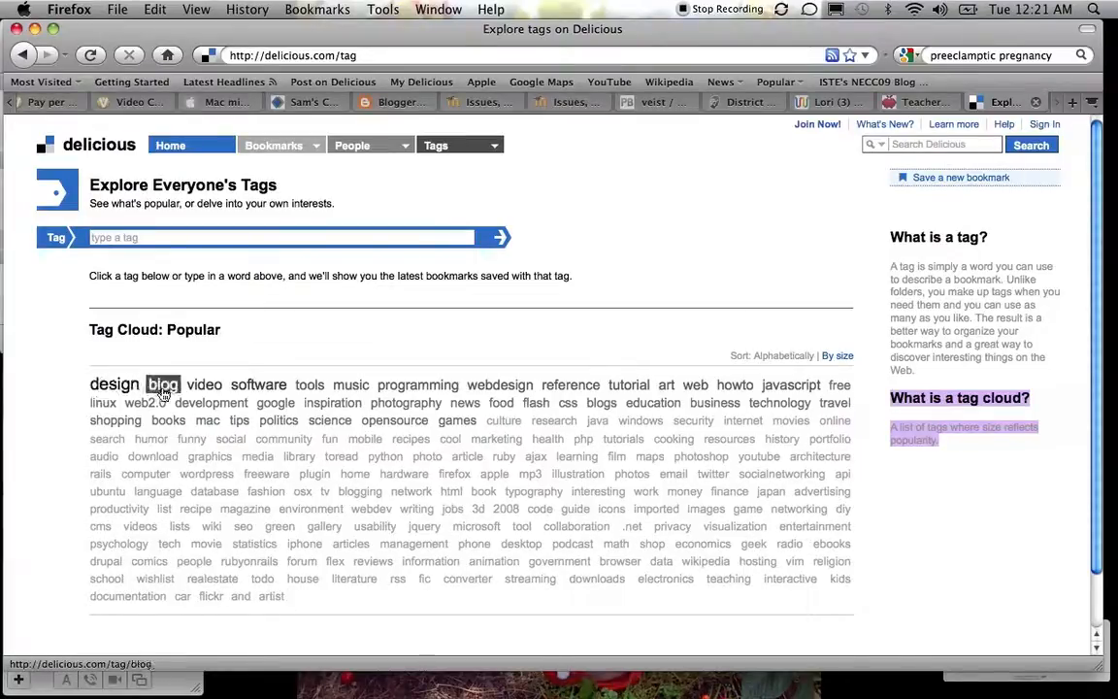
left_click(163, 385)
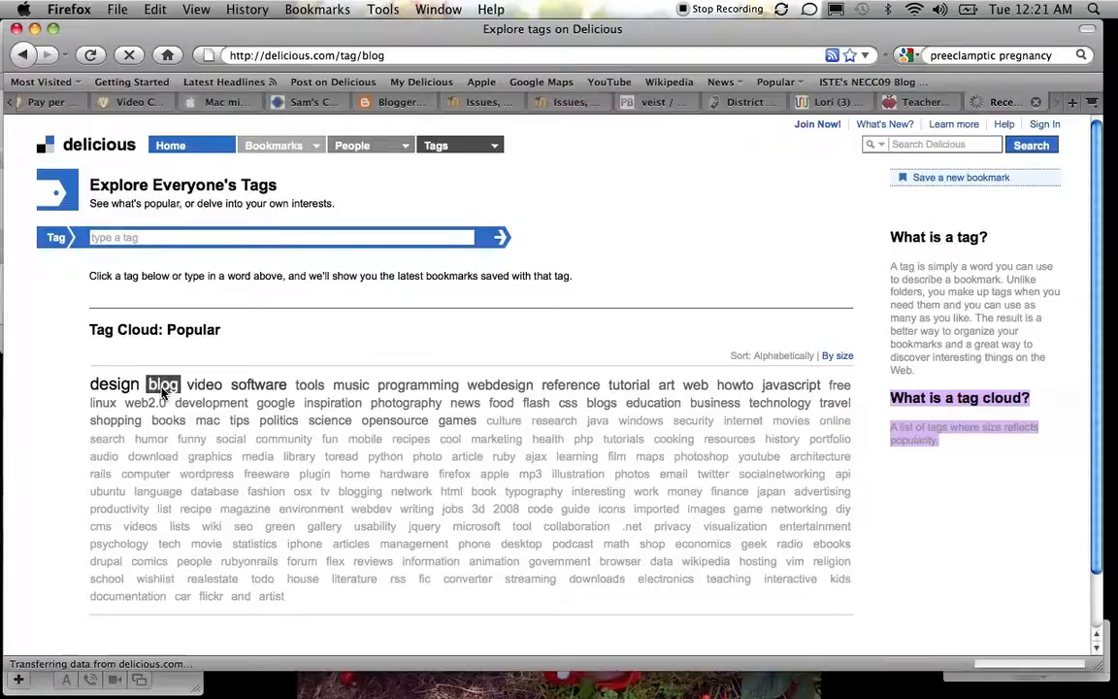
Open the 'blog' tag's recent bookmarks and scroll through the results
left_click(162, 385)
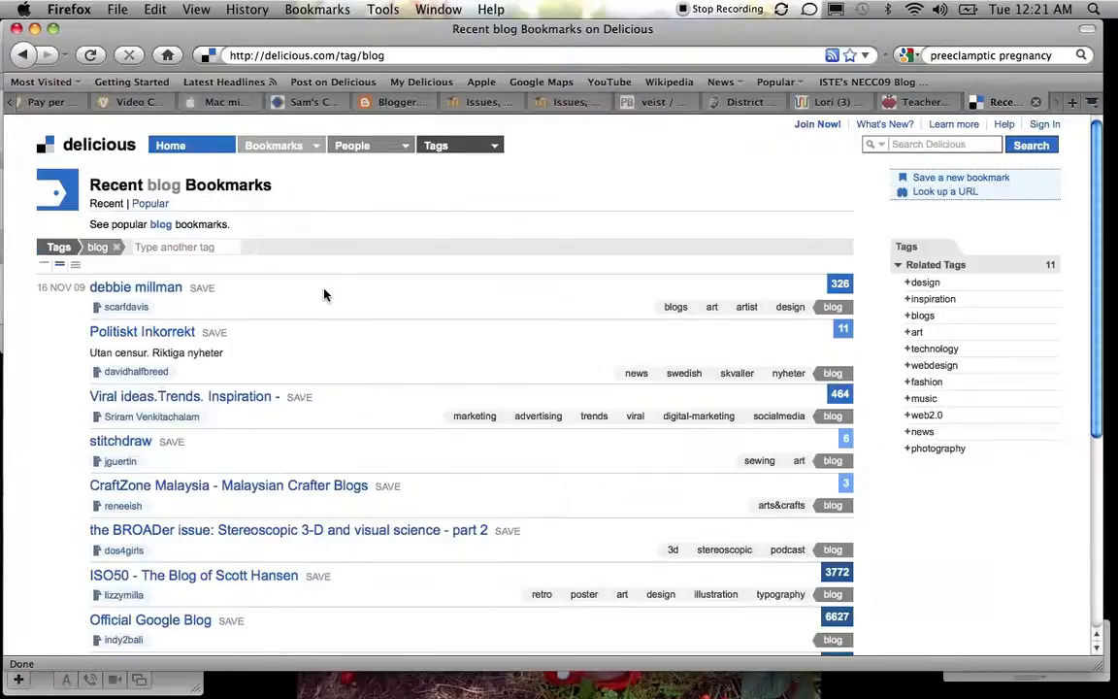
scroll("down", 3)
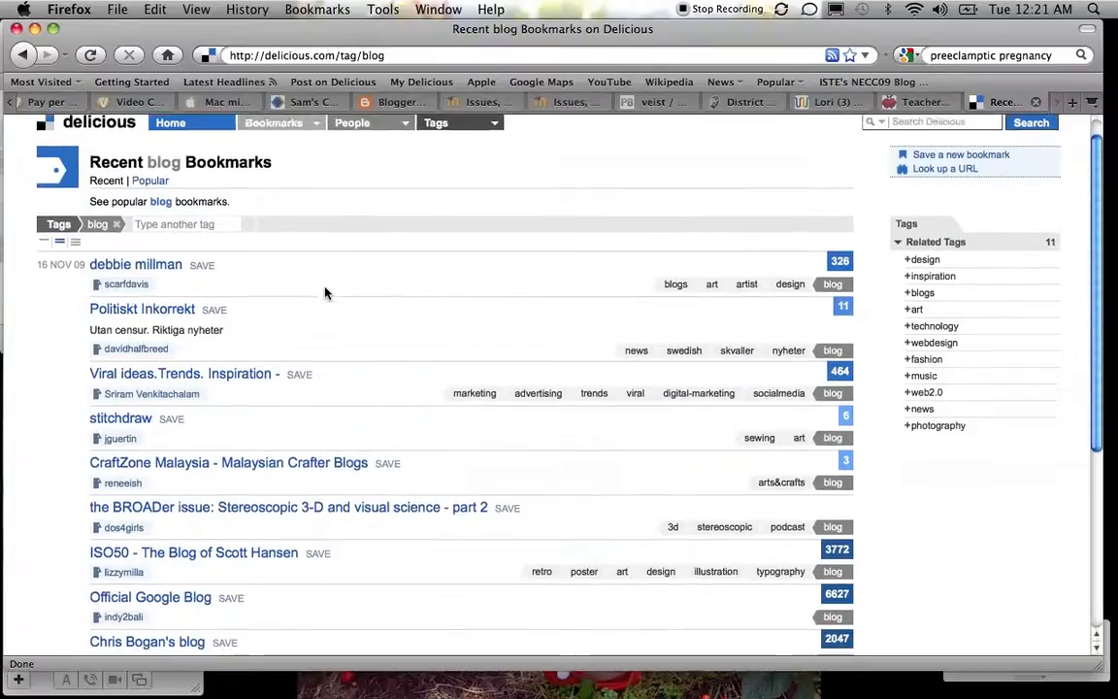
scroll("down", 3)
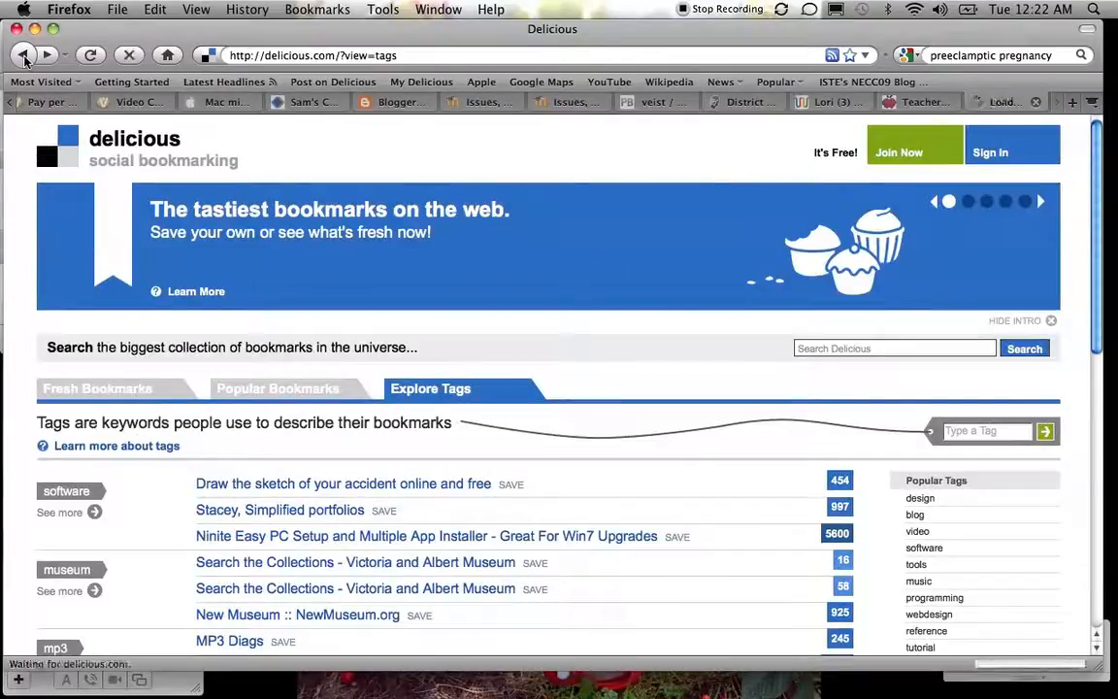
Switch to Popular, then Fresh Bookmarks, and head to the Sign In page
left_click(97, 368)
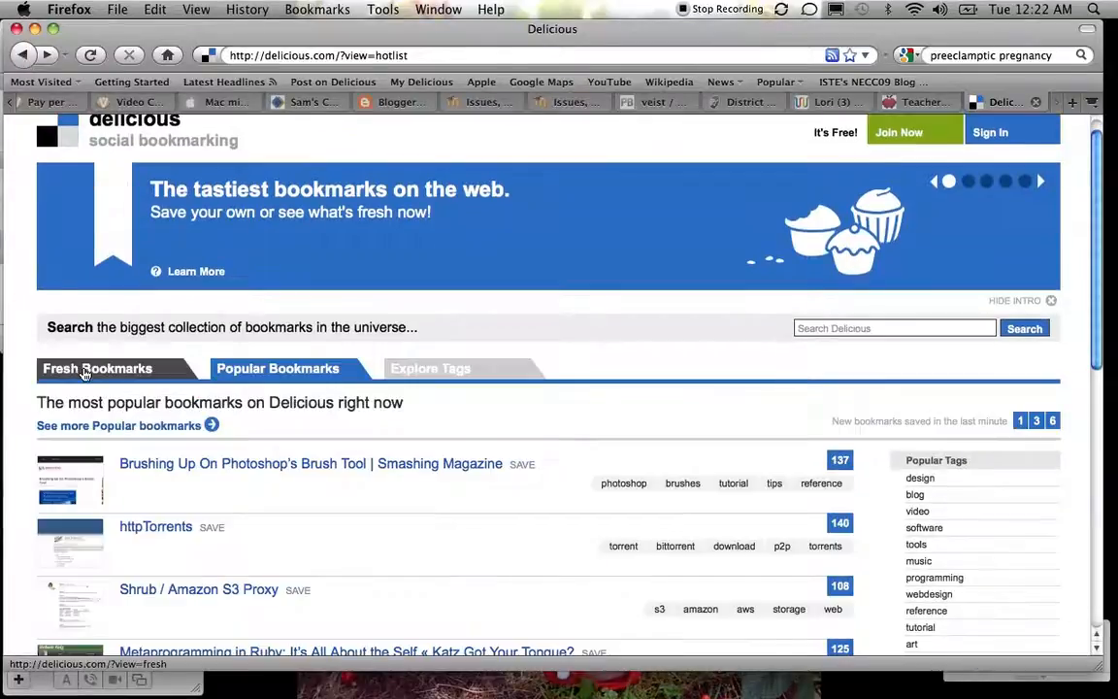
left_click(97, 368)
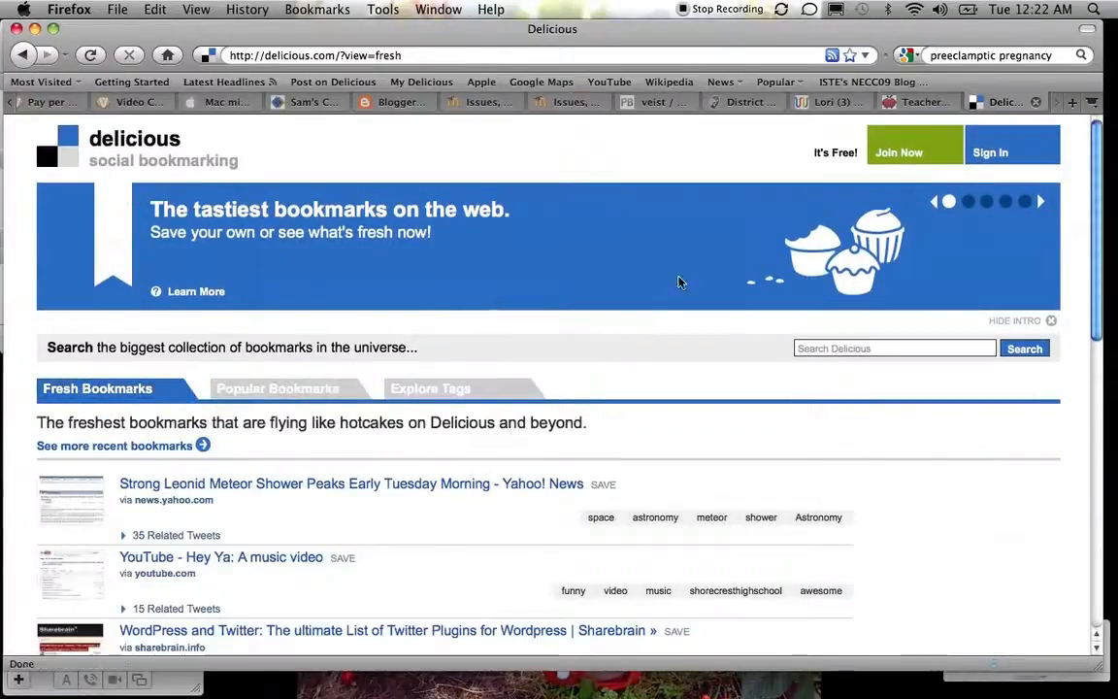
mouse_move(835, 165)
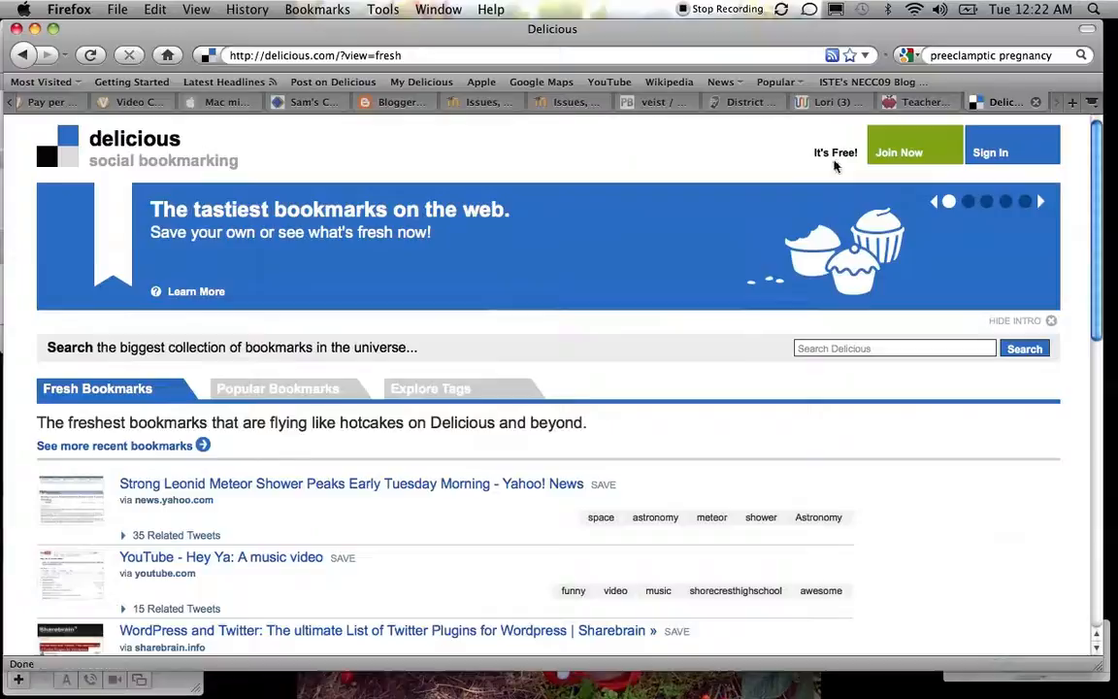
mouse_move(904, 165)
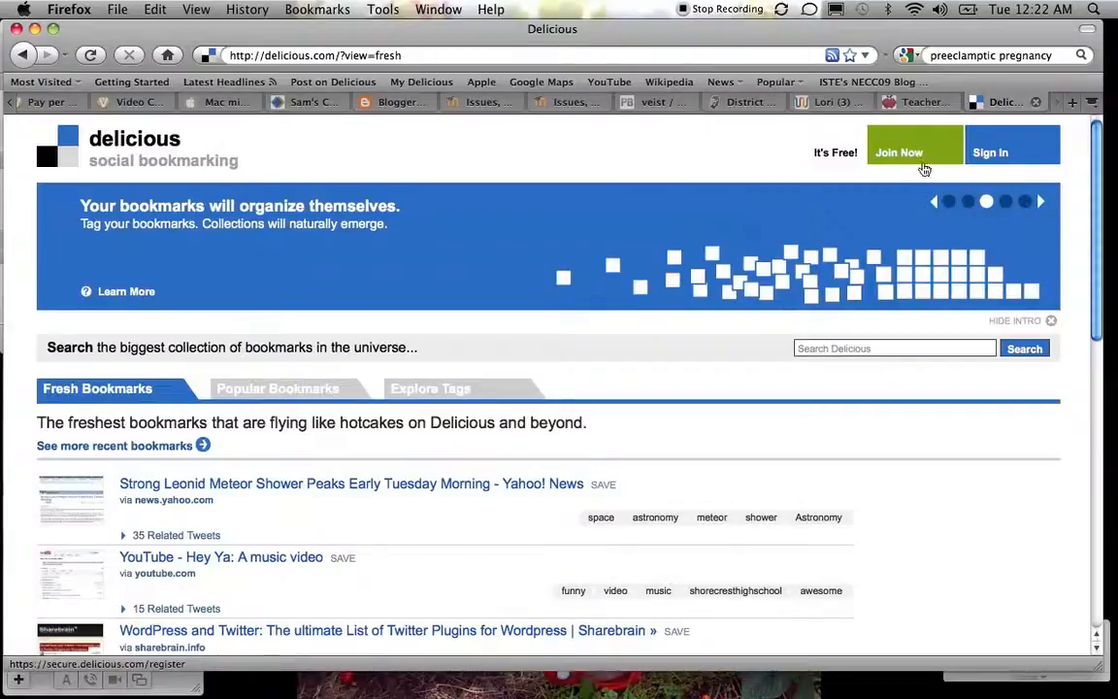
mouse_move(932, 159)
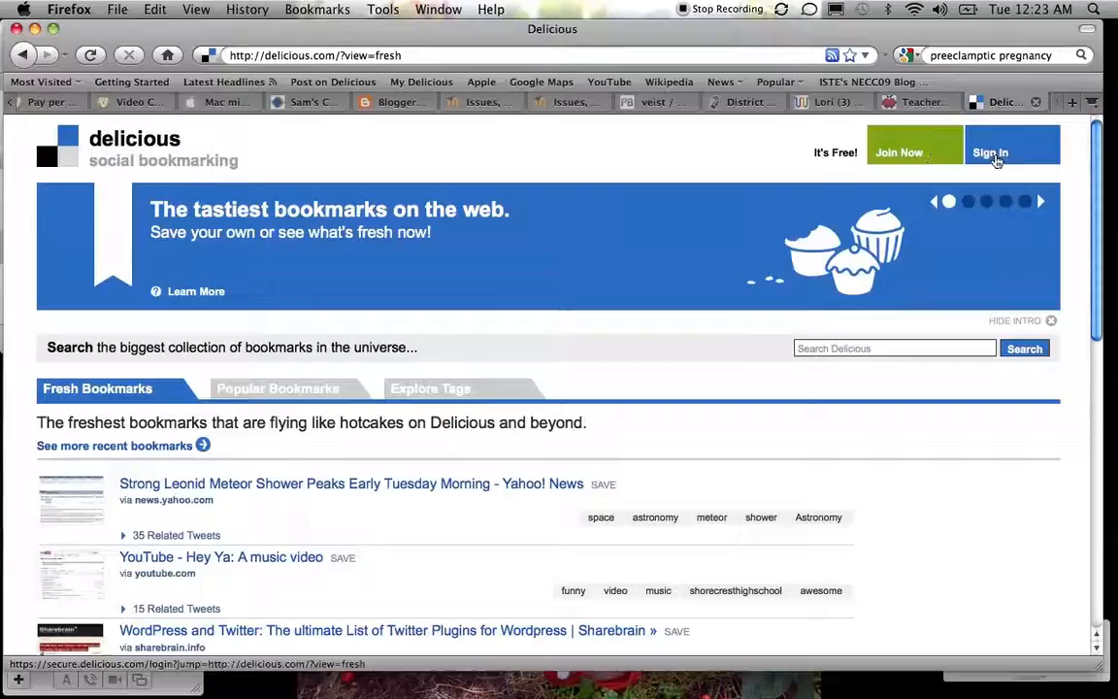
left_click(990, 152)
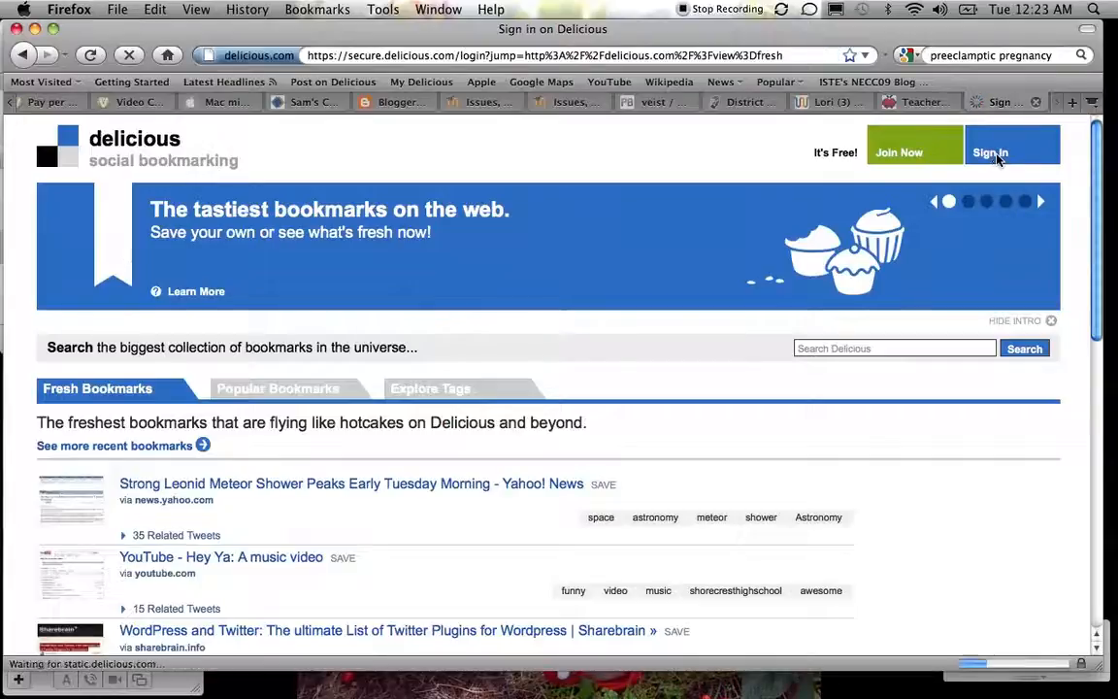
Enter the username and password, tick 'Keep me signed in', and submit
left_click(992, 152)
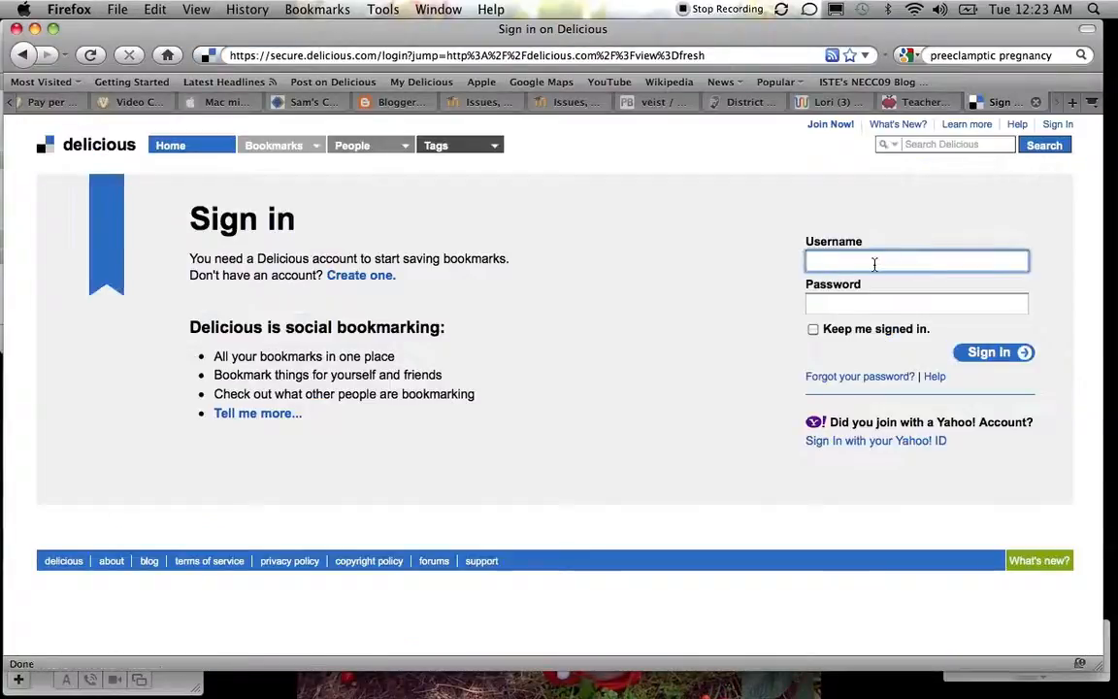
left_click(917, 260)
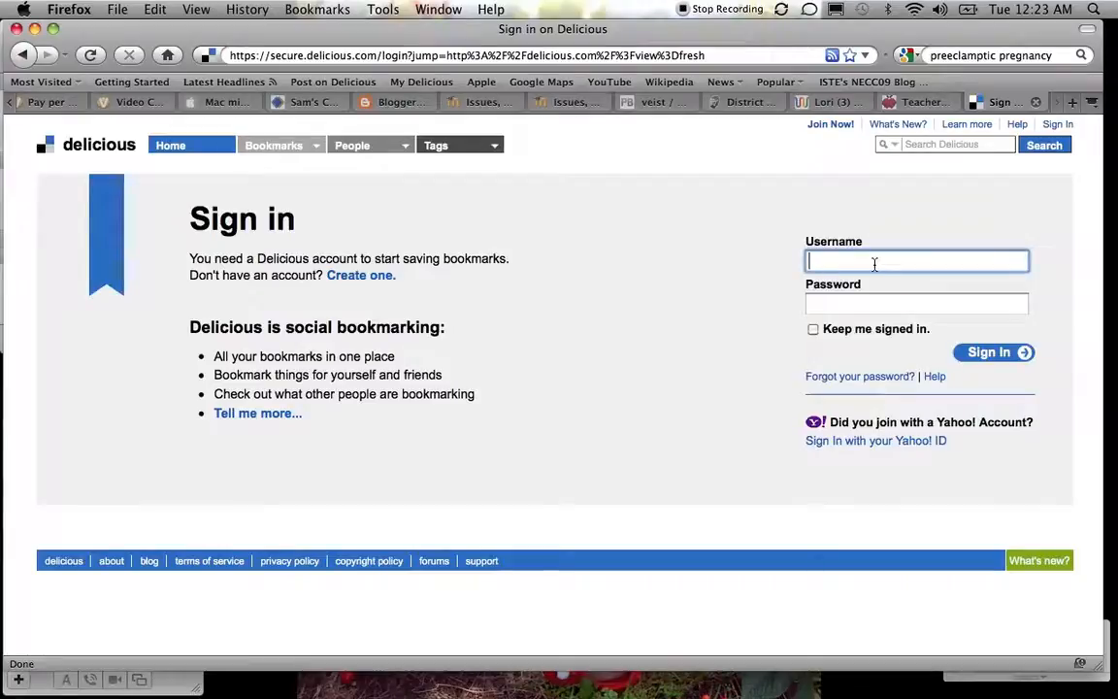
type("o")
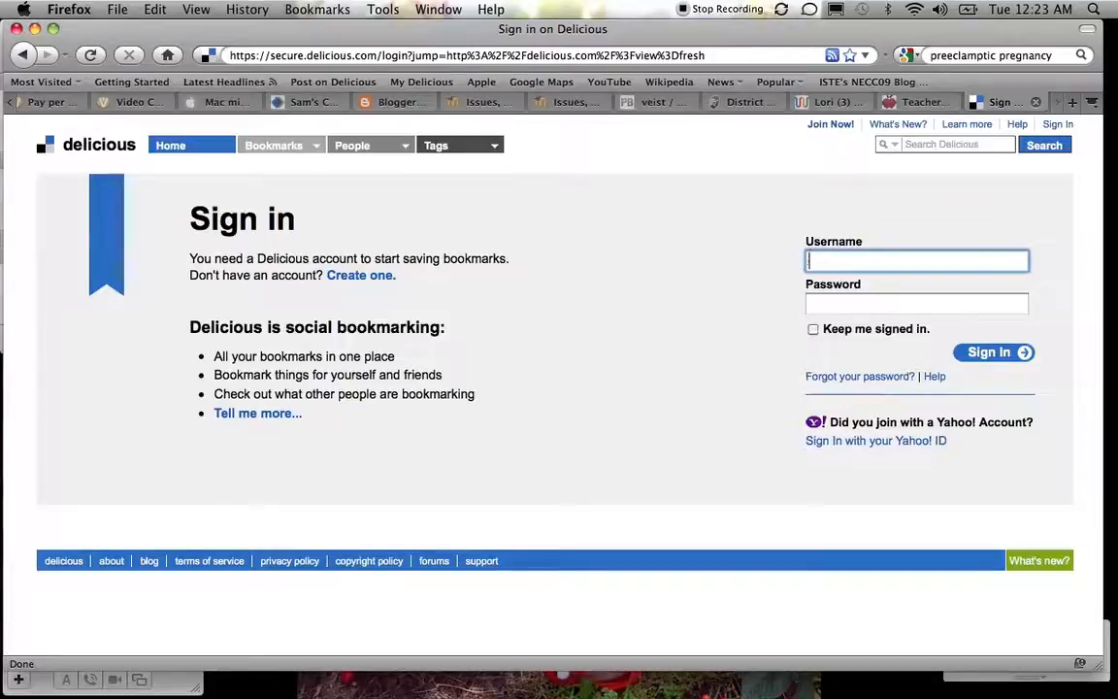
type("LoriBurch")
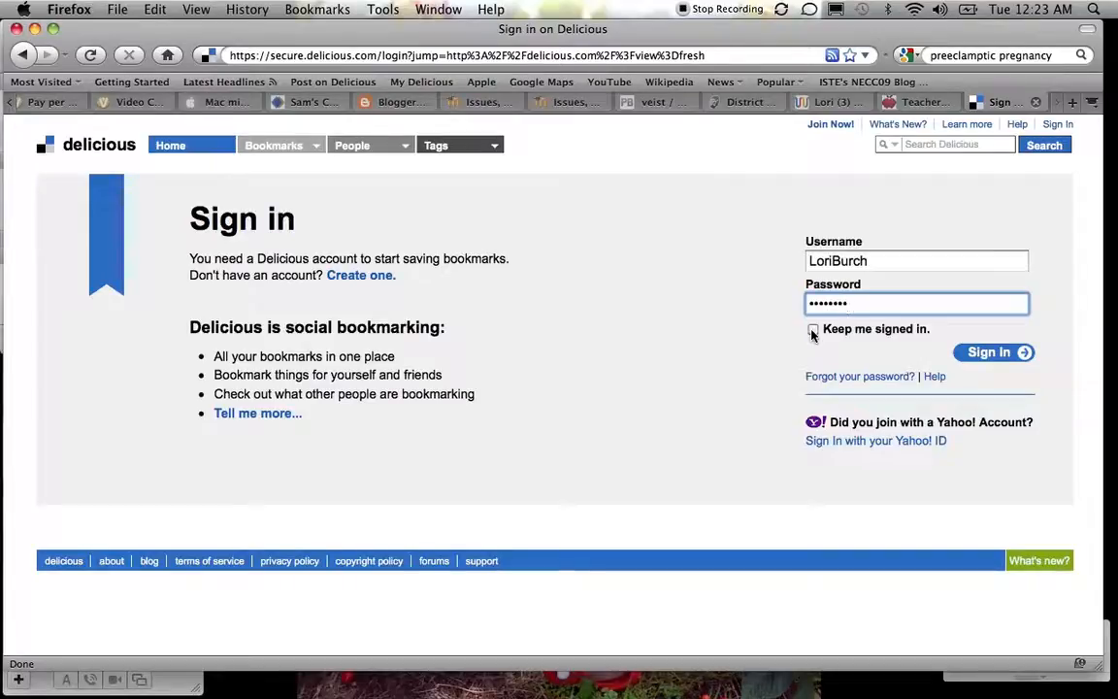
left_click(814, 329)
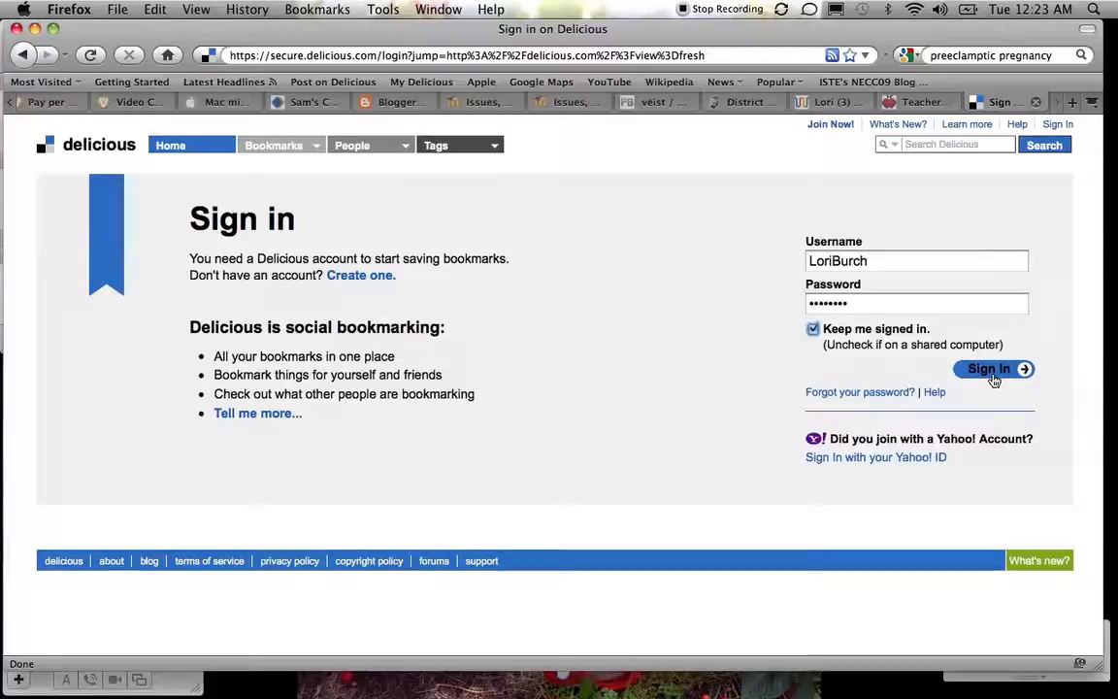
mouse_move(860, 392)
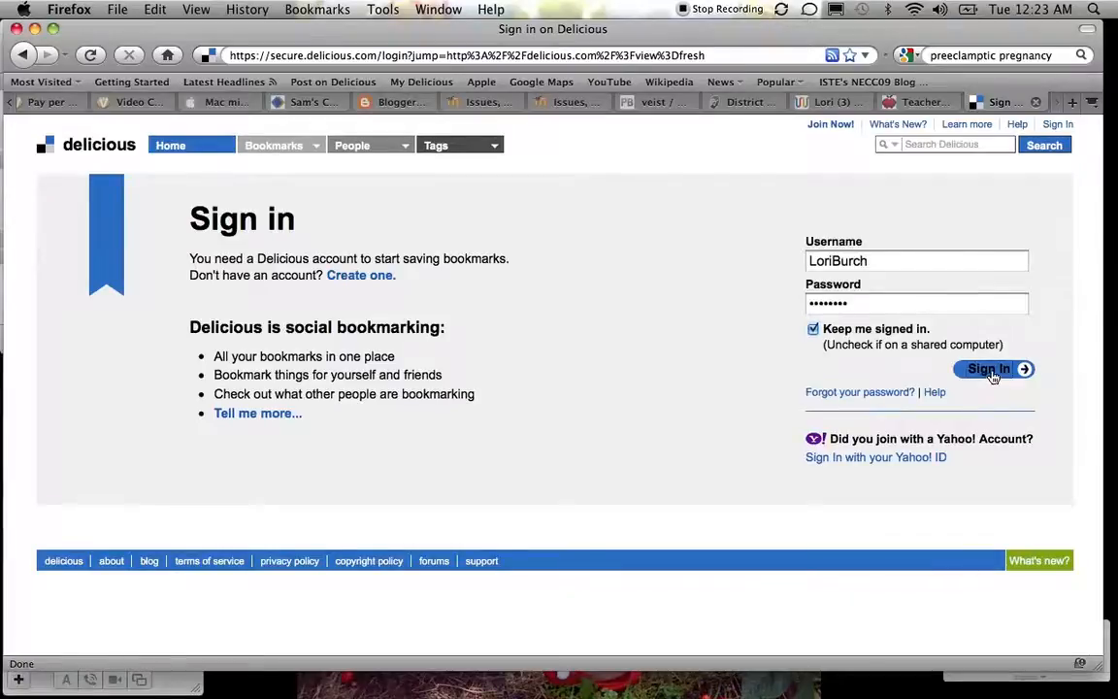
left_click(990, 369)
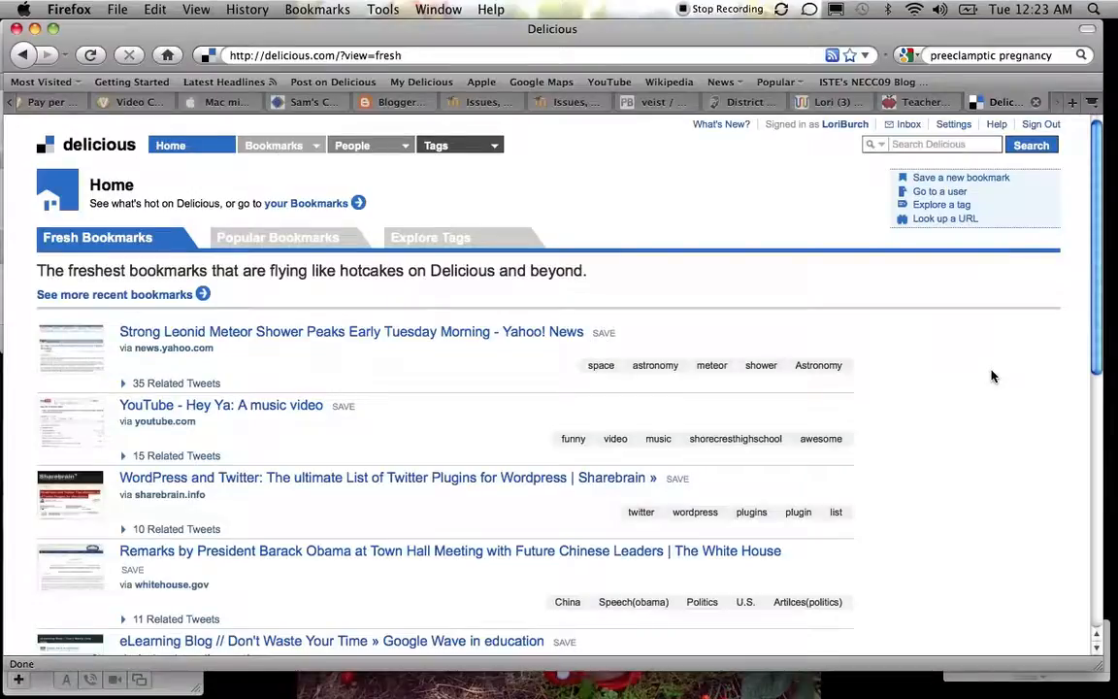
mouse_move(418, 332)
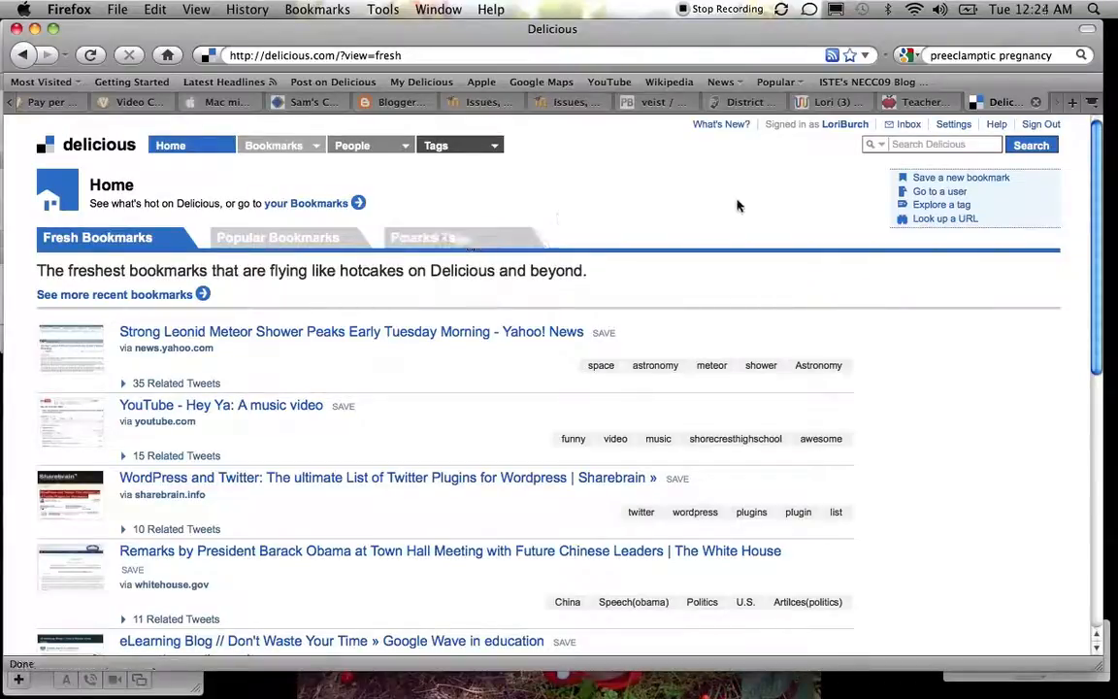
mouse_move(735, 136)
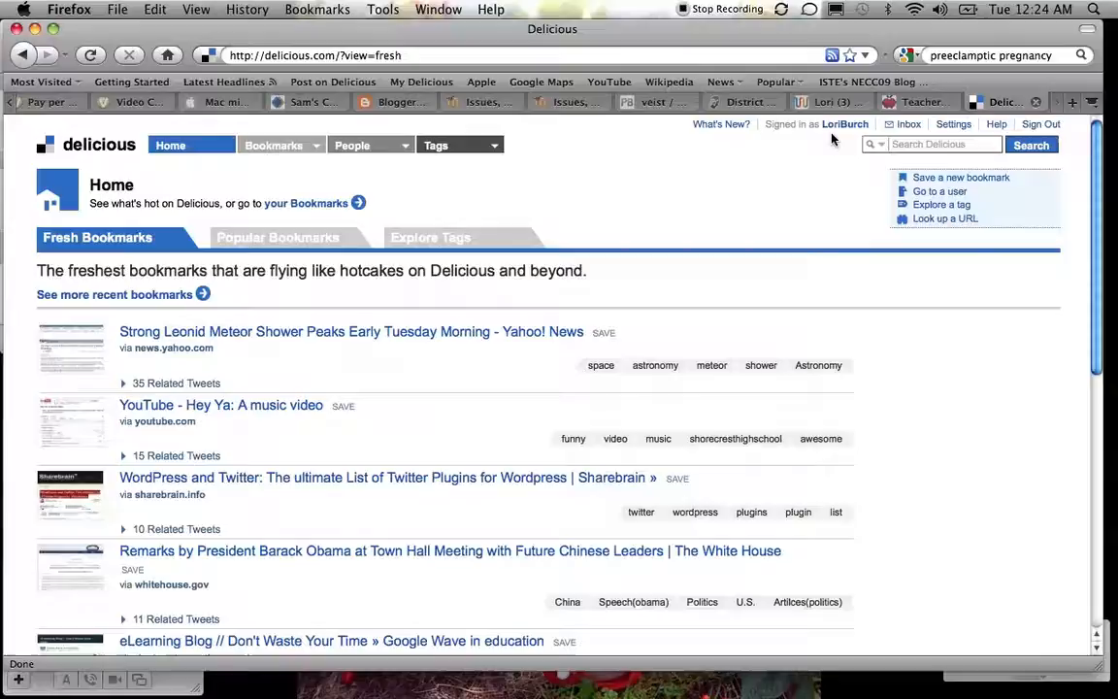
mouse_move(844, 139)
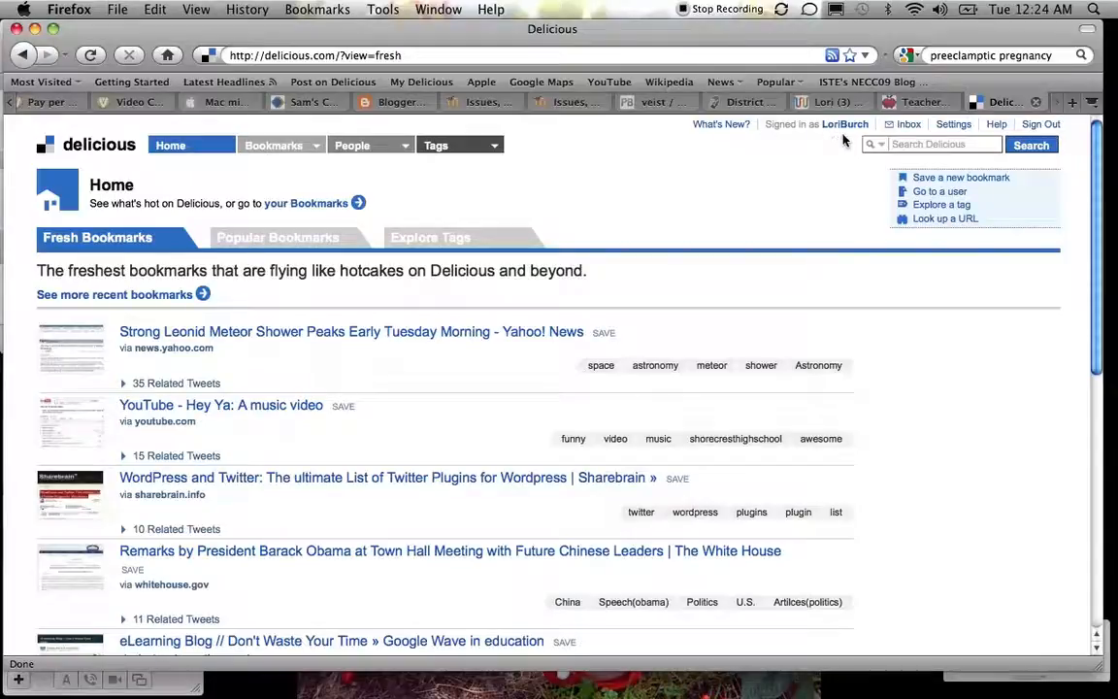
mouse_move(818, 161)
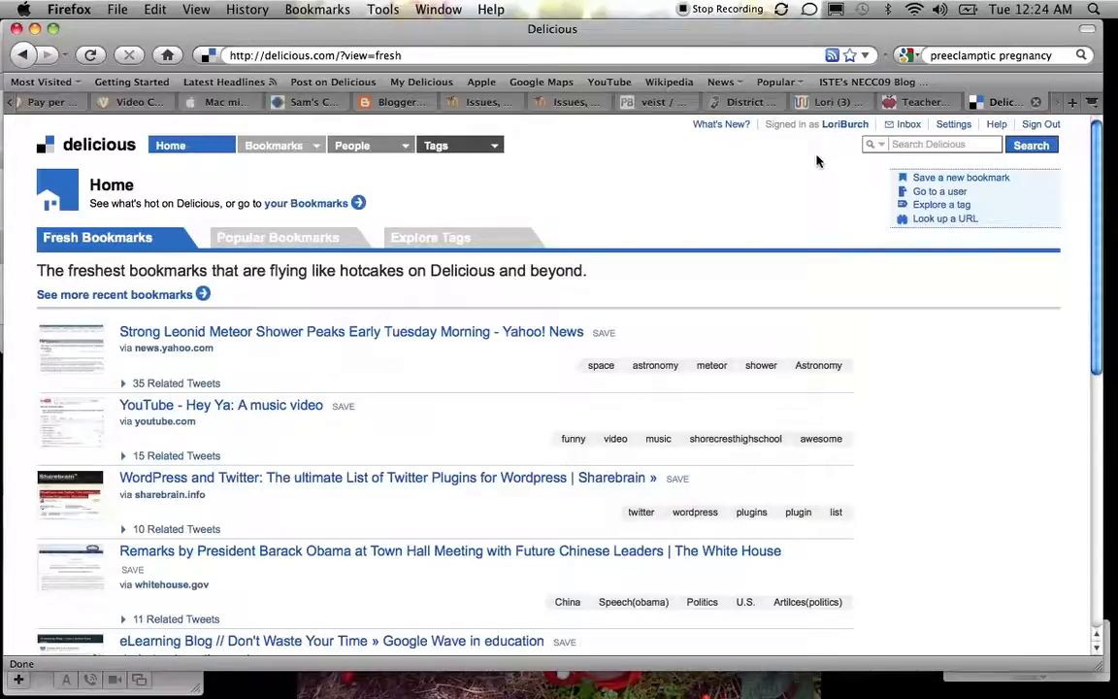
mouse_move(324, 175)
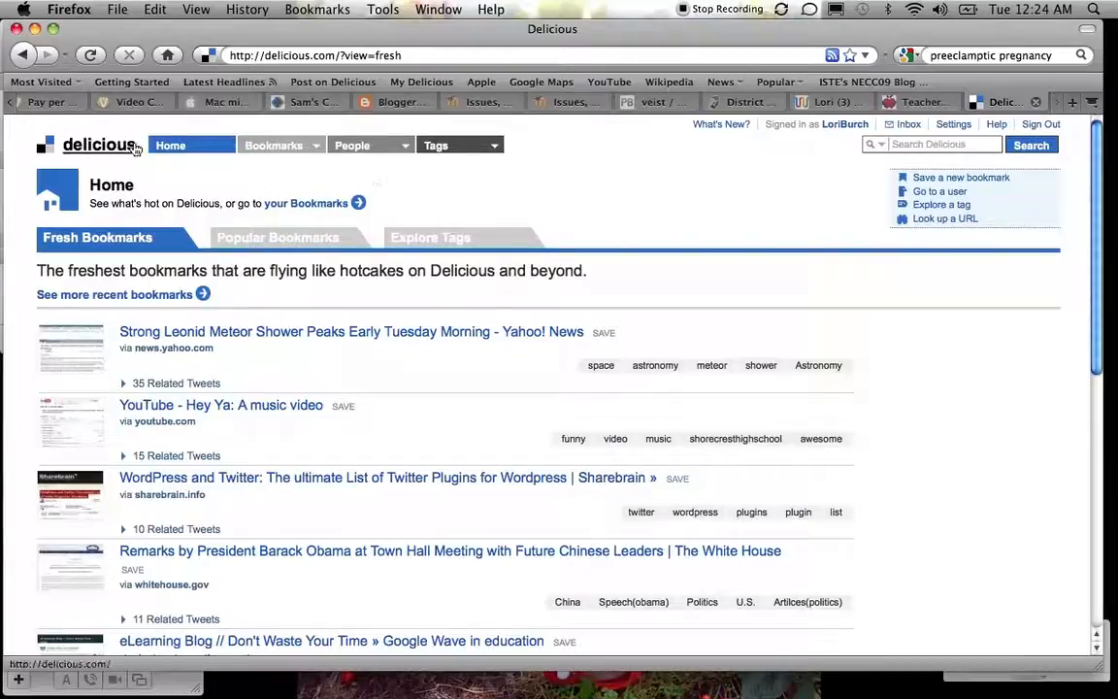
mouse_move(170, 146)
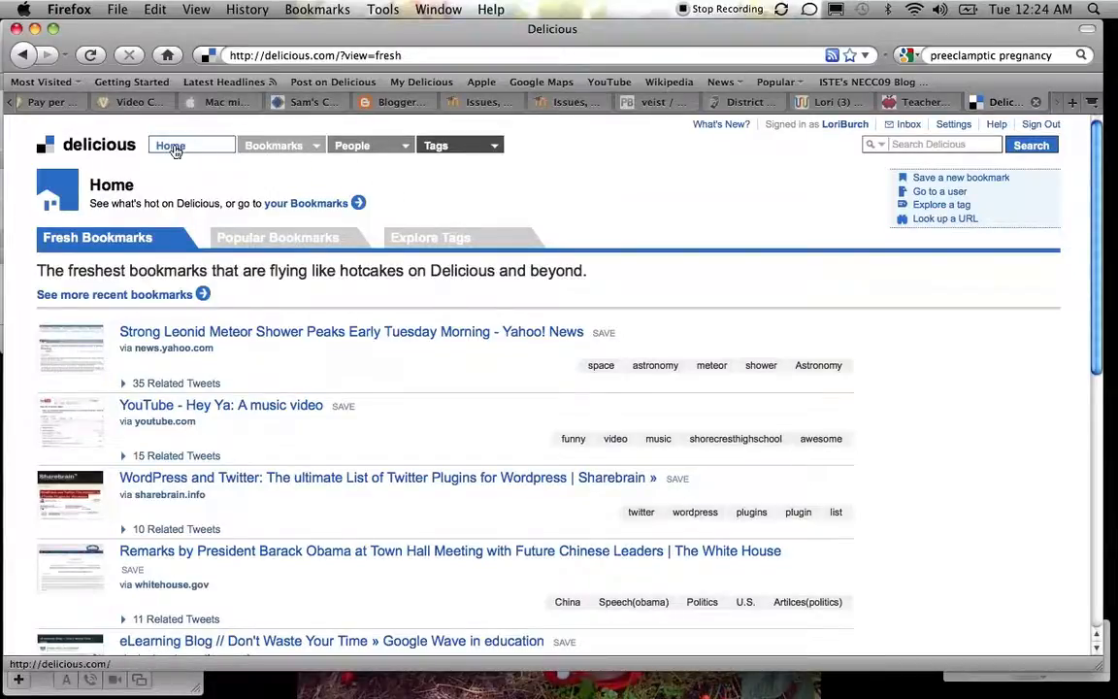
mouse_move(211, 151)
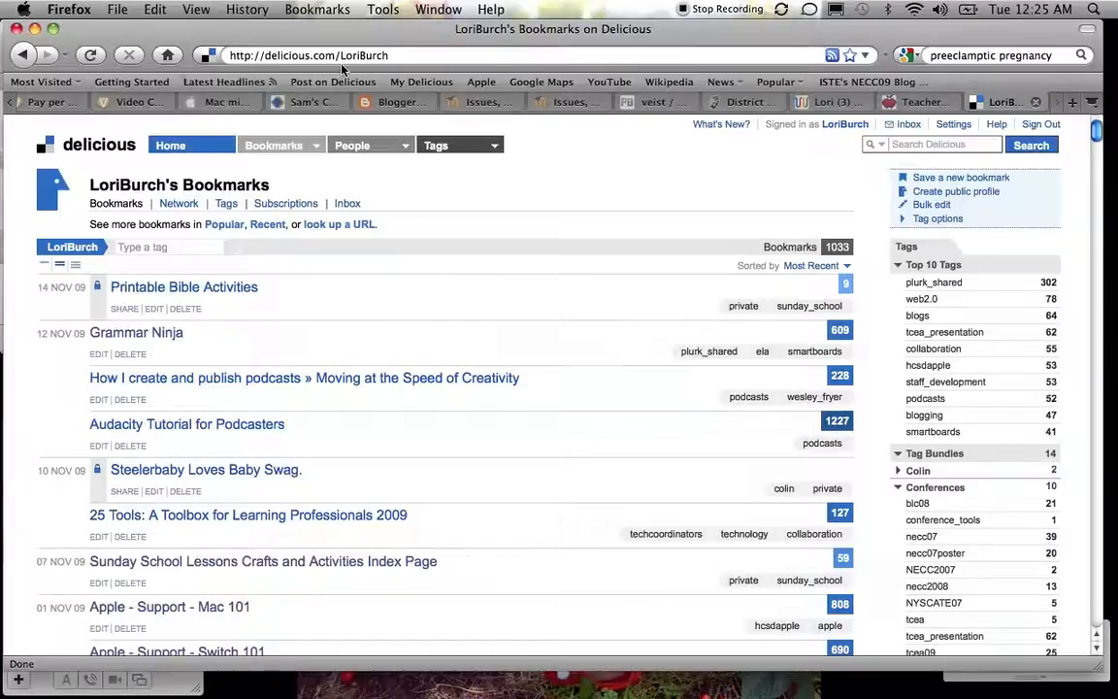
mouse_move(281, 295)
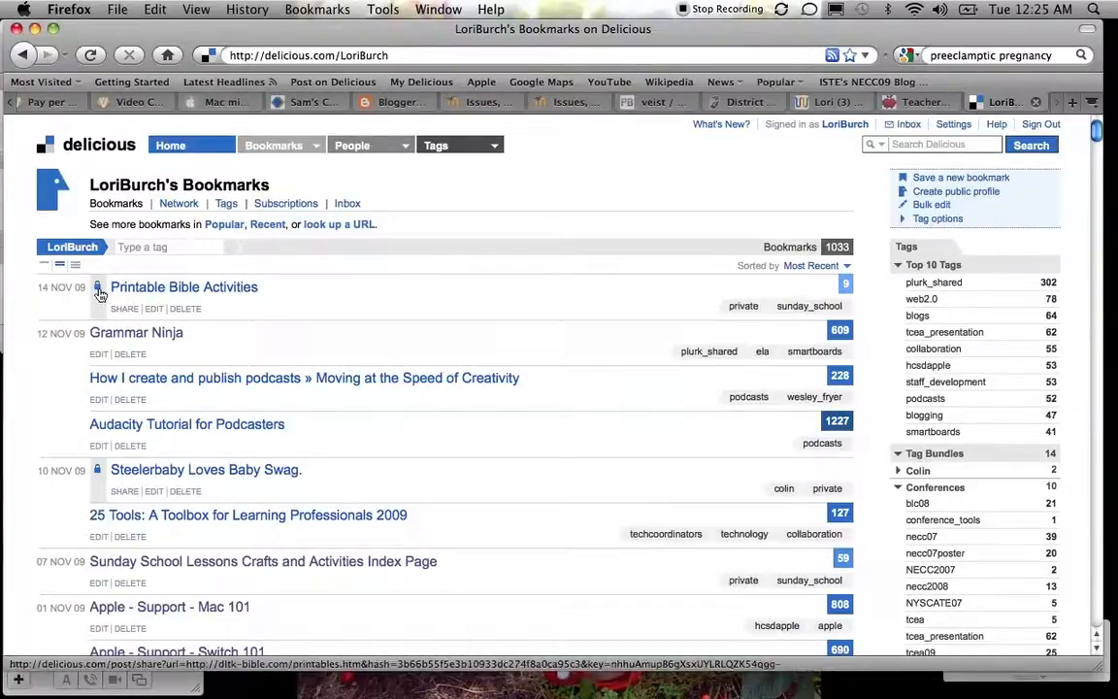
mouse_move(100, 486)
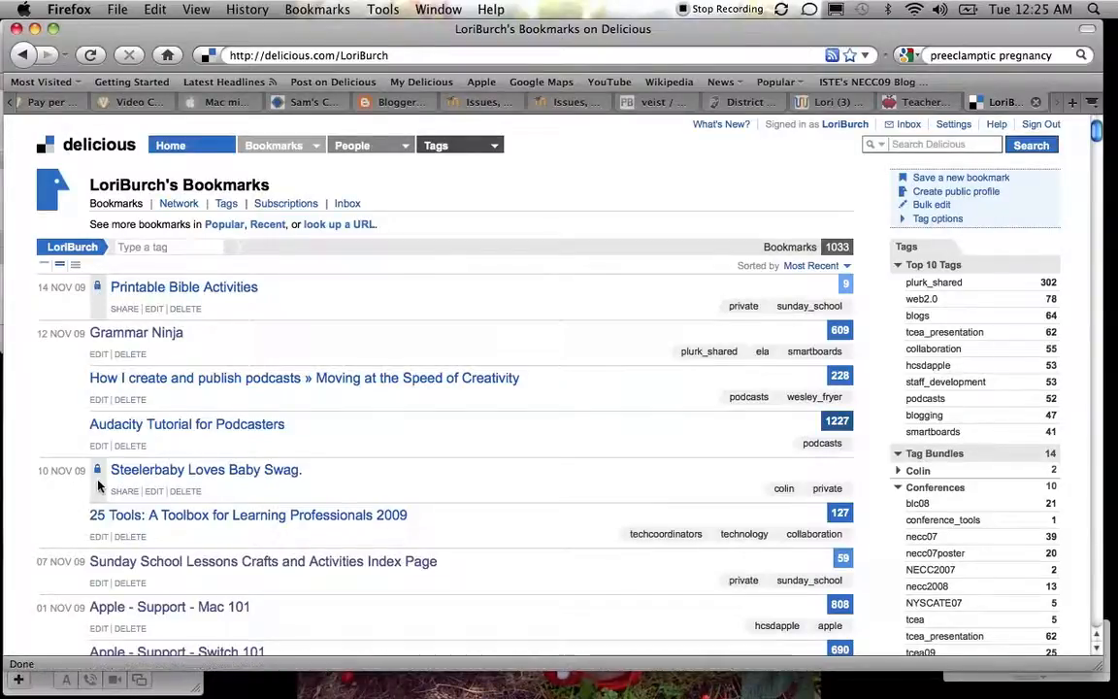